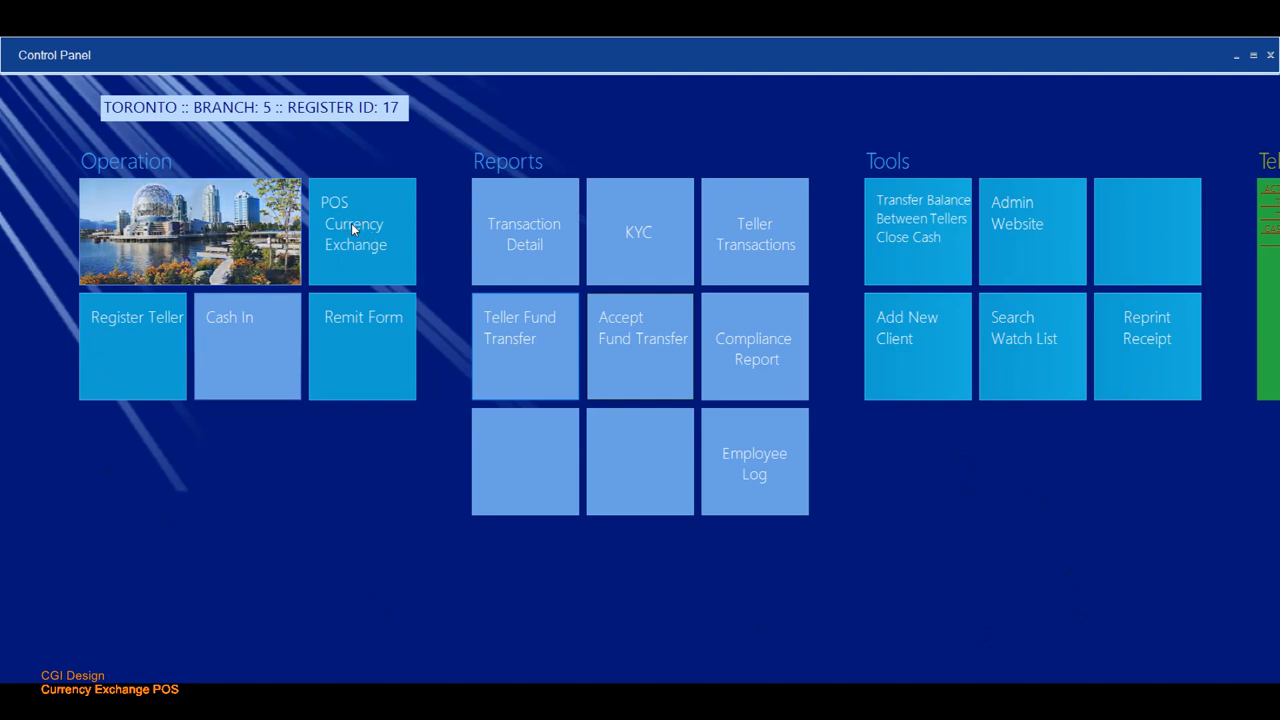
# - Launch the POS Currency Exchange tile from the Control Panel
pyautogui.click(361, 231)
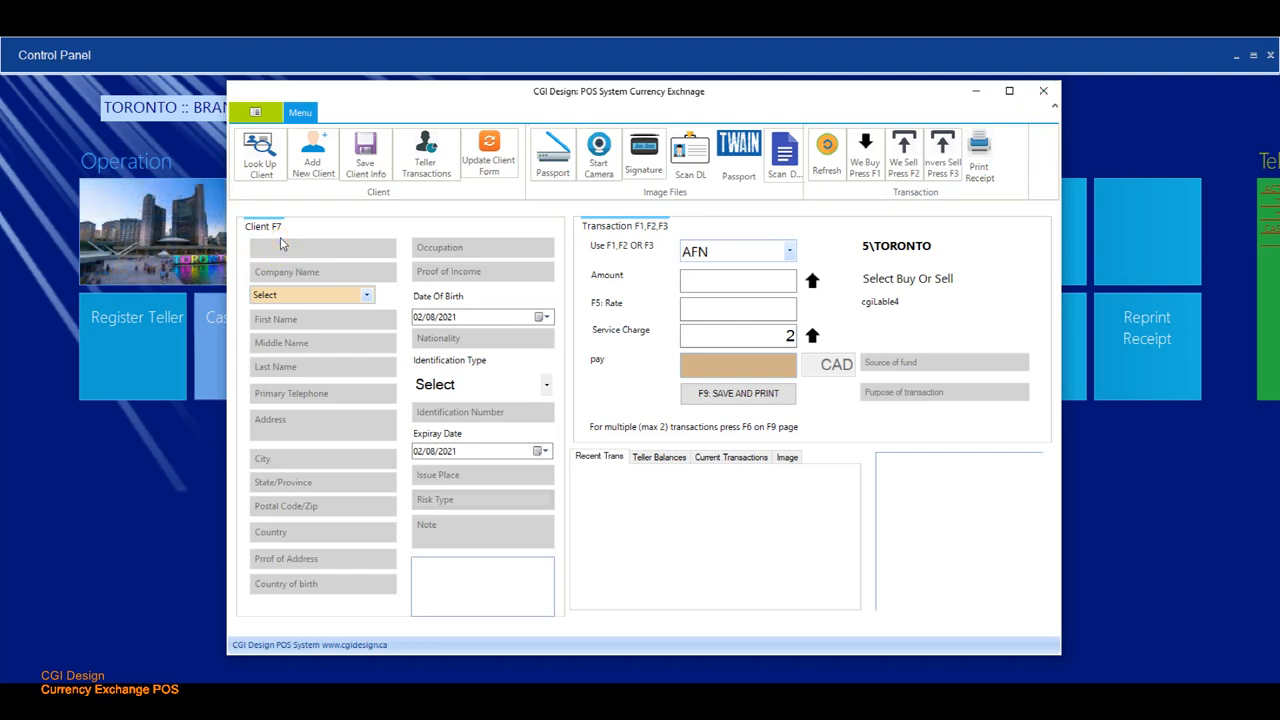
# - Enter client ID 129 in the Client ID field to load that client's record
pyautogui.click(322, 247)
pyautogui.write('1')
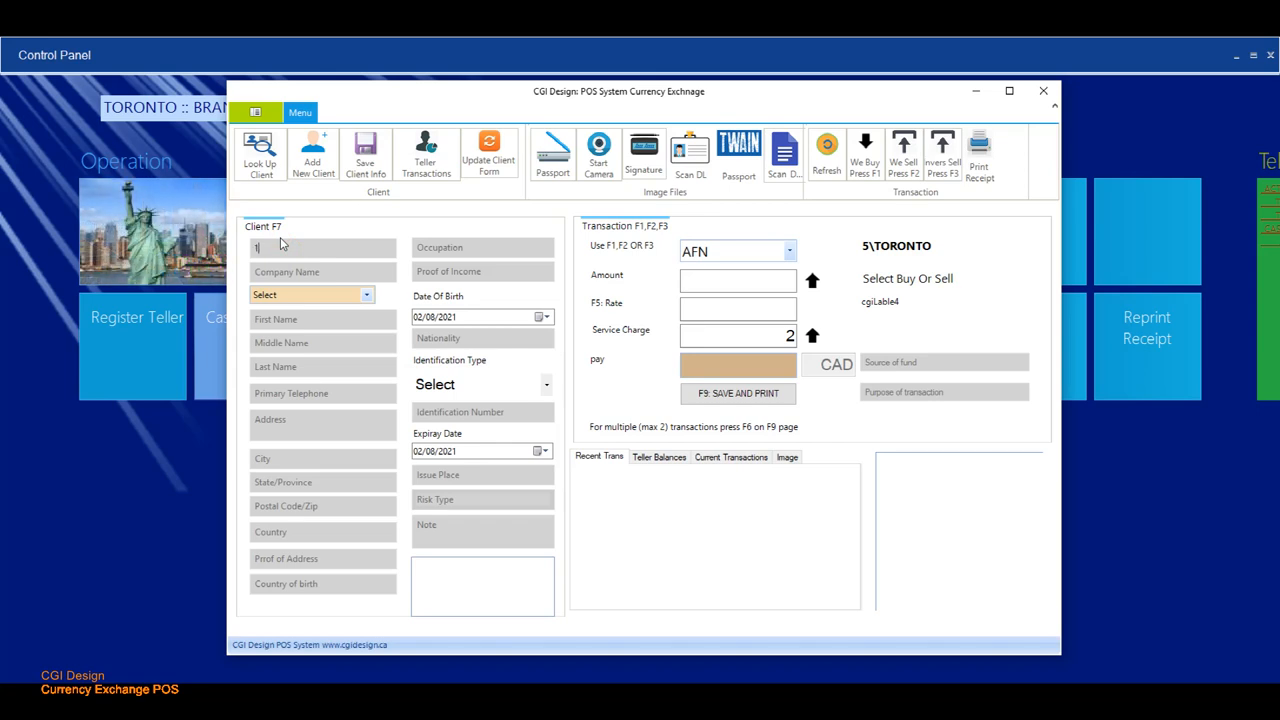
pyautogui.write('29')
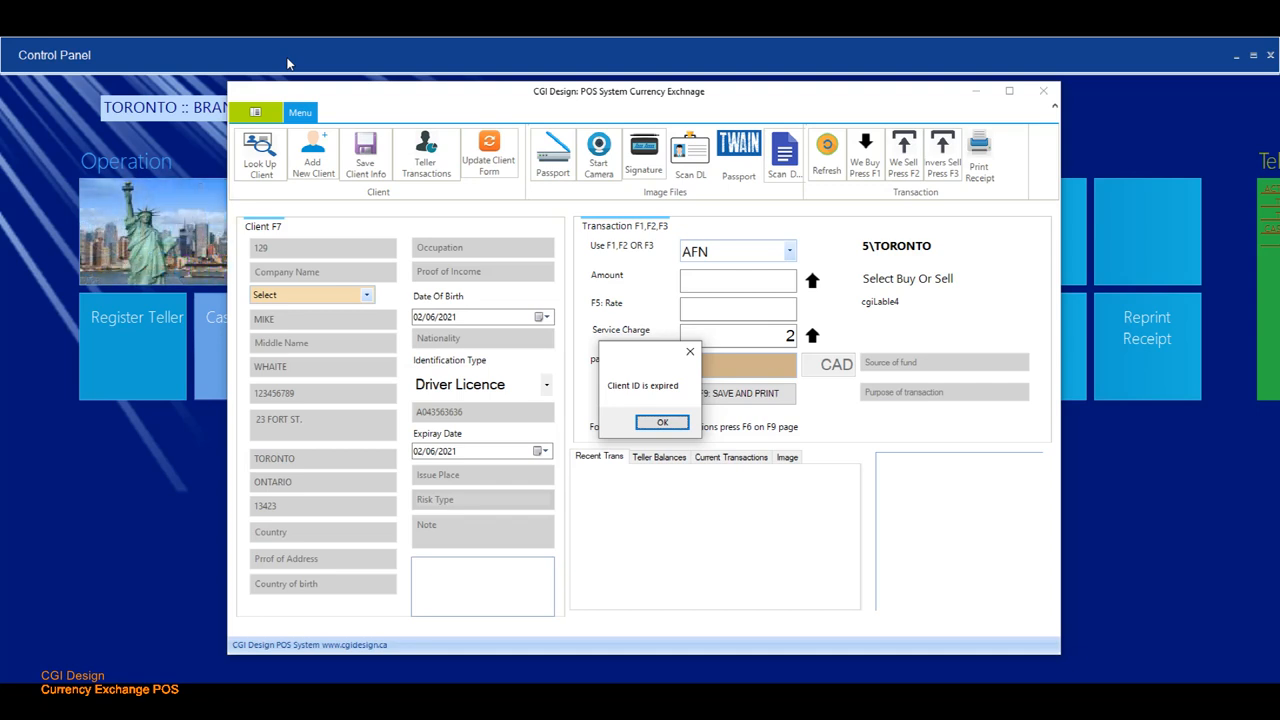
# - Acknowledge the 'Client ID is expired' alert to reveal transaction totals and risk summary
pyautogui.click(661, 421)
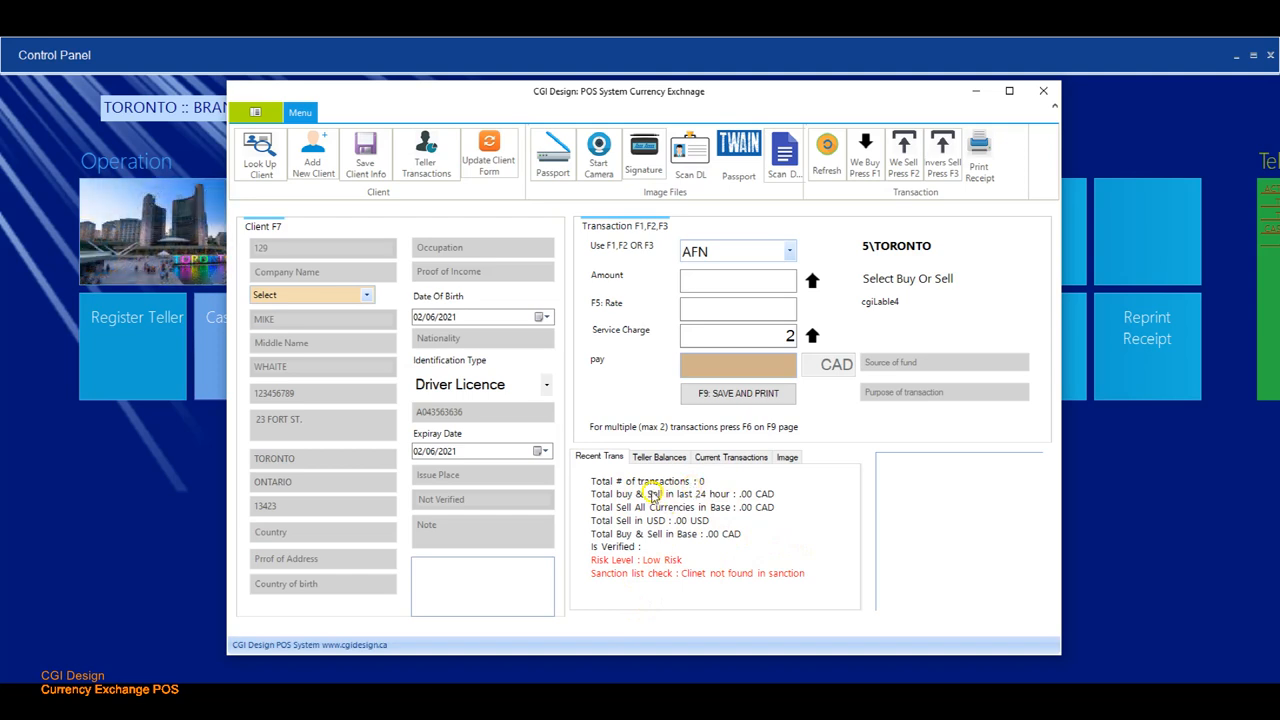
pyautogui.moveTo(730, 505)
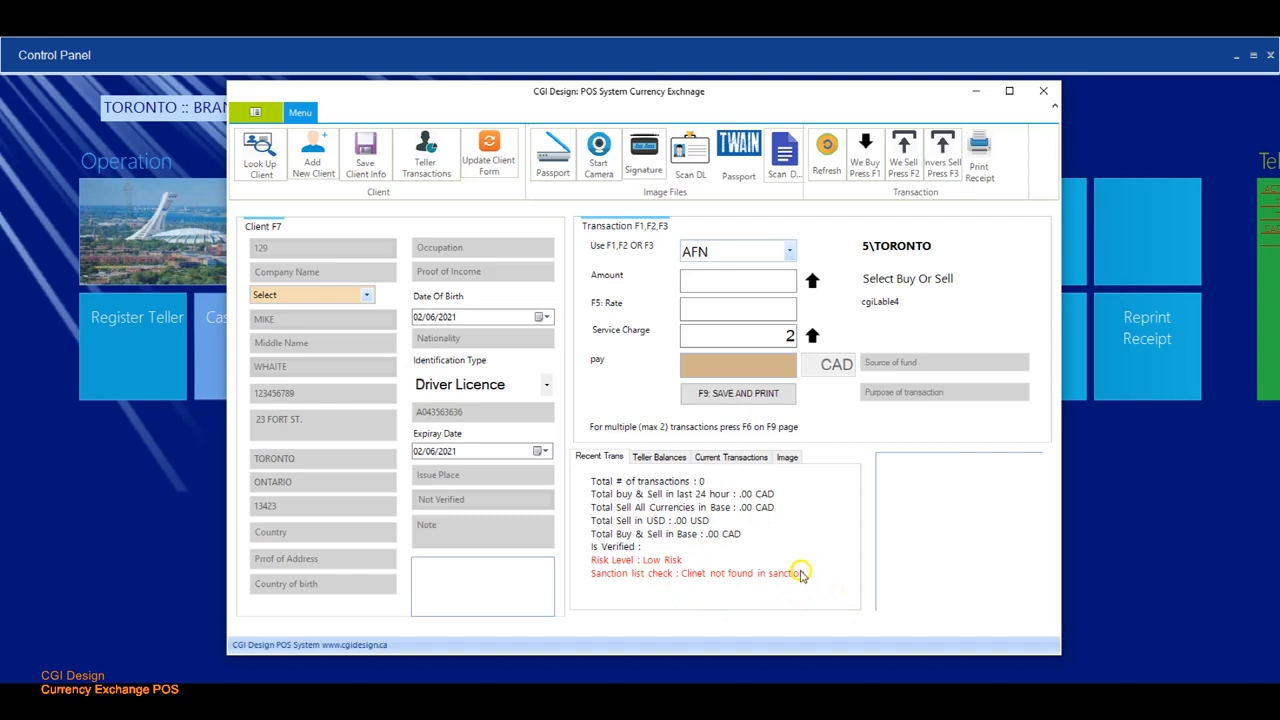
pyautogui.moveTo(795, 571)
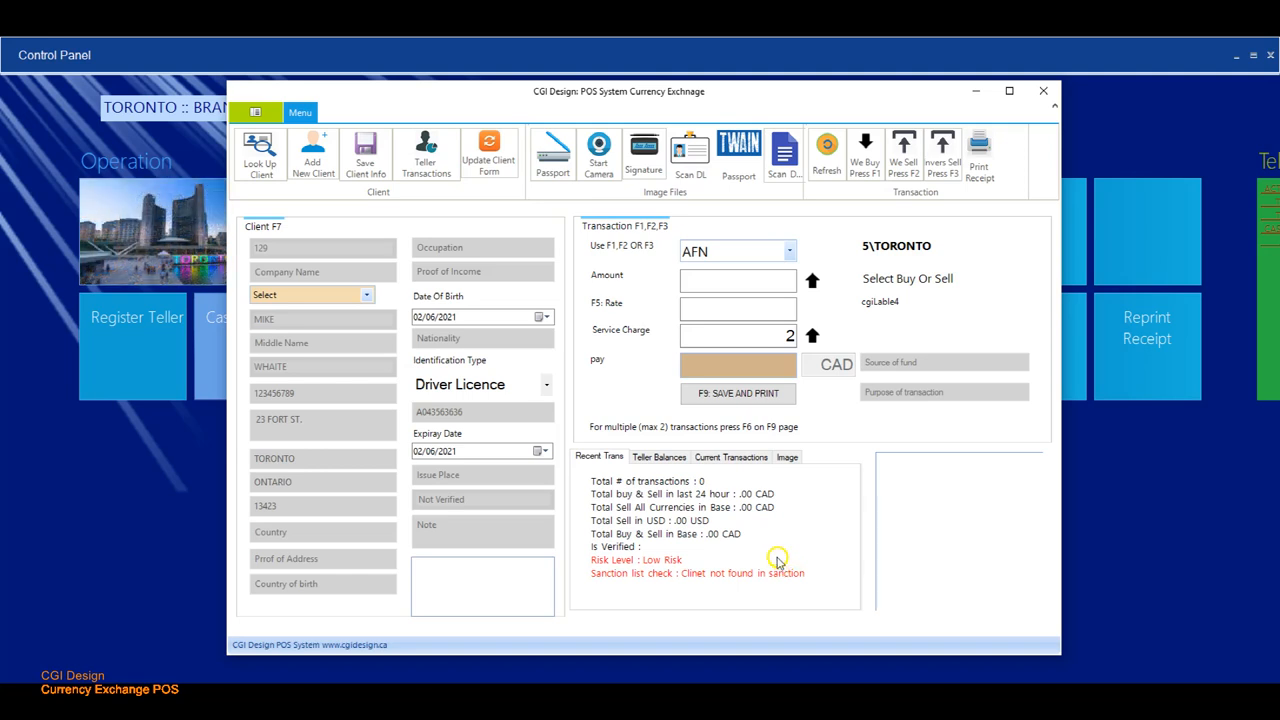
pyautogui.moveTo(730, 575)
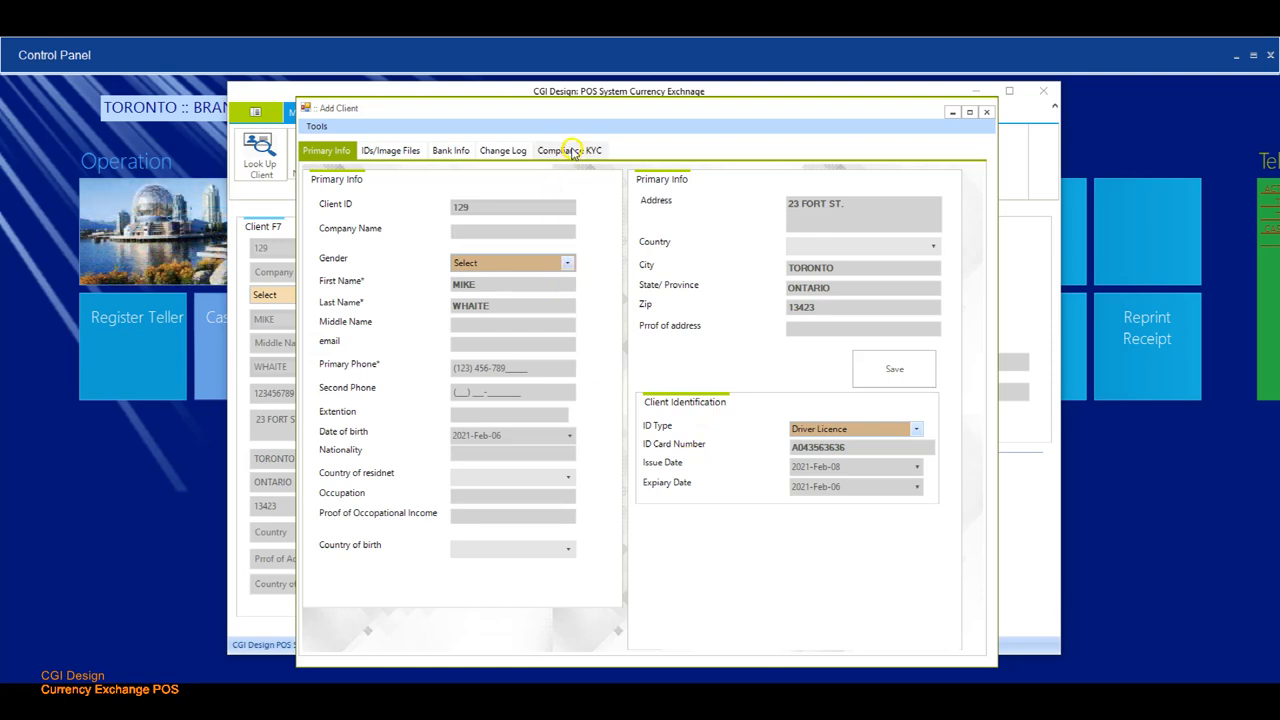
# - Open the Compliance KYC tab to show client 129's Client KYC window
pyautogui.click(569, 150)
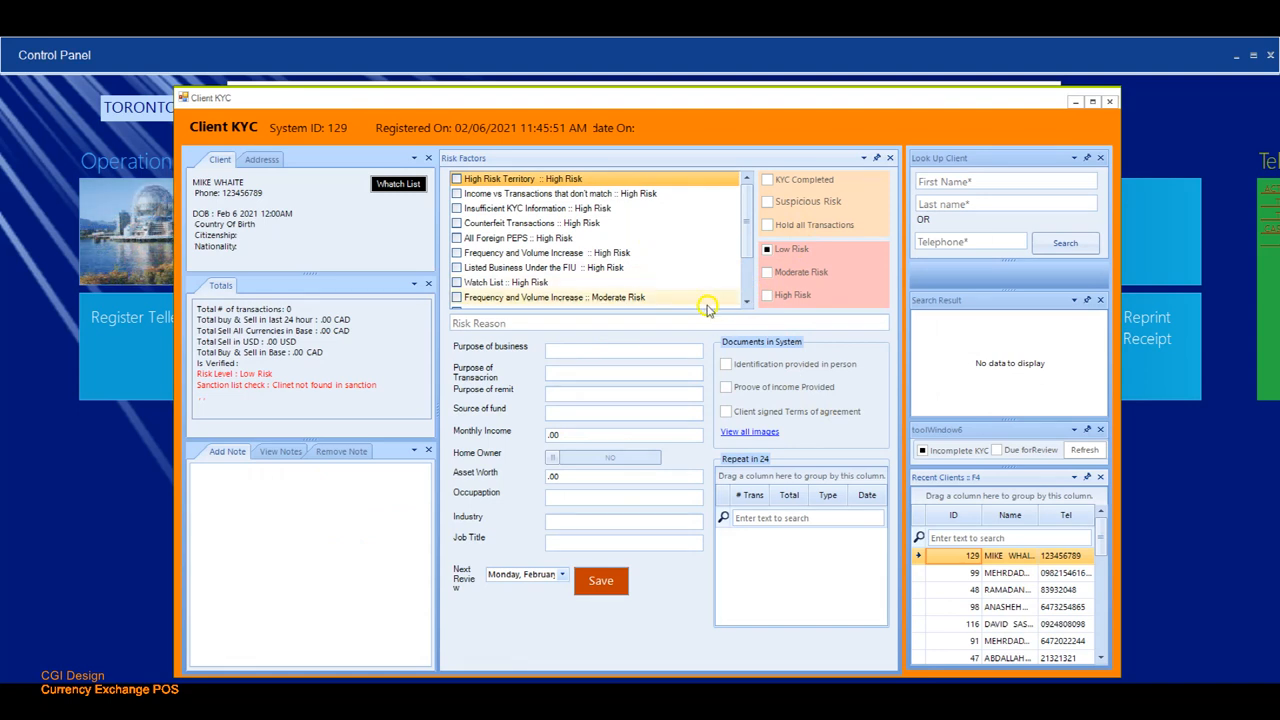
pyautogui.moveTo(634, 333)
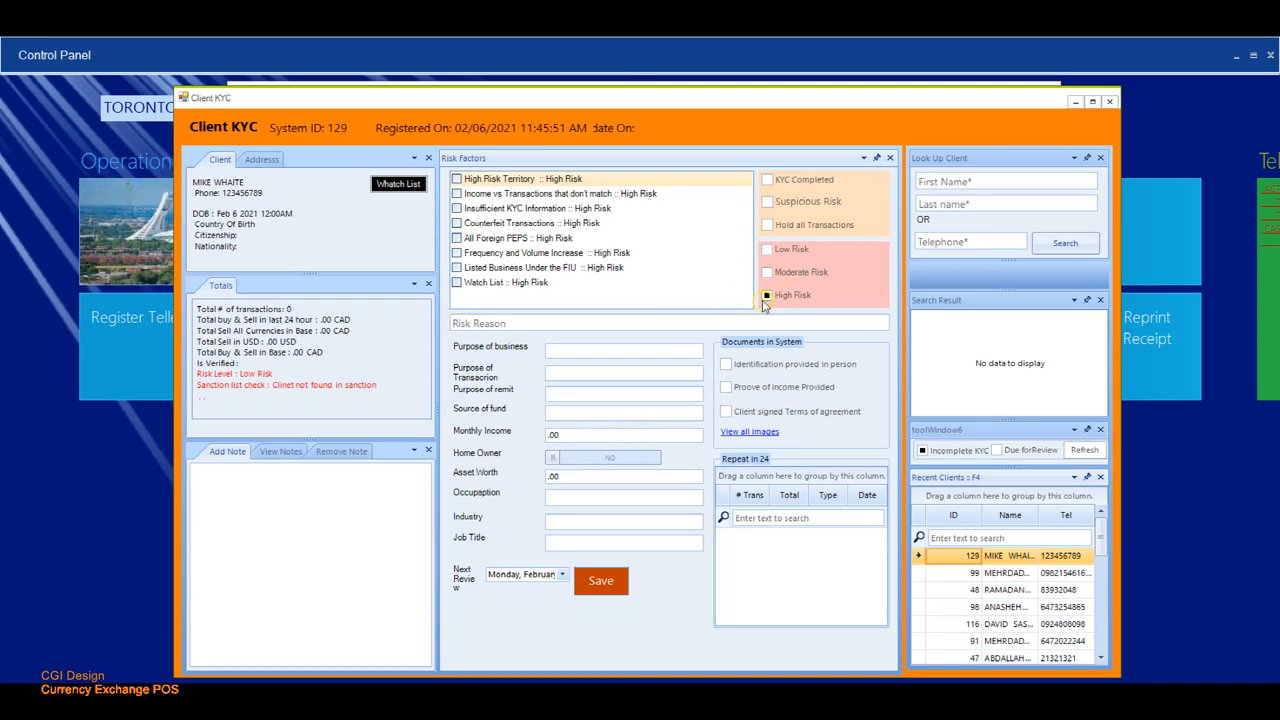
pyautogui.moveTo(657, 327)
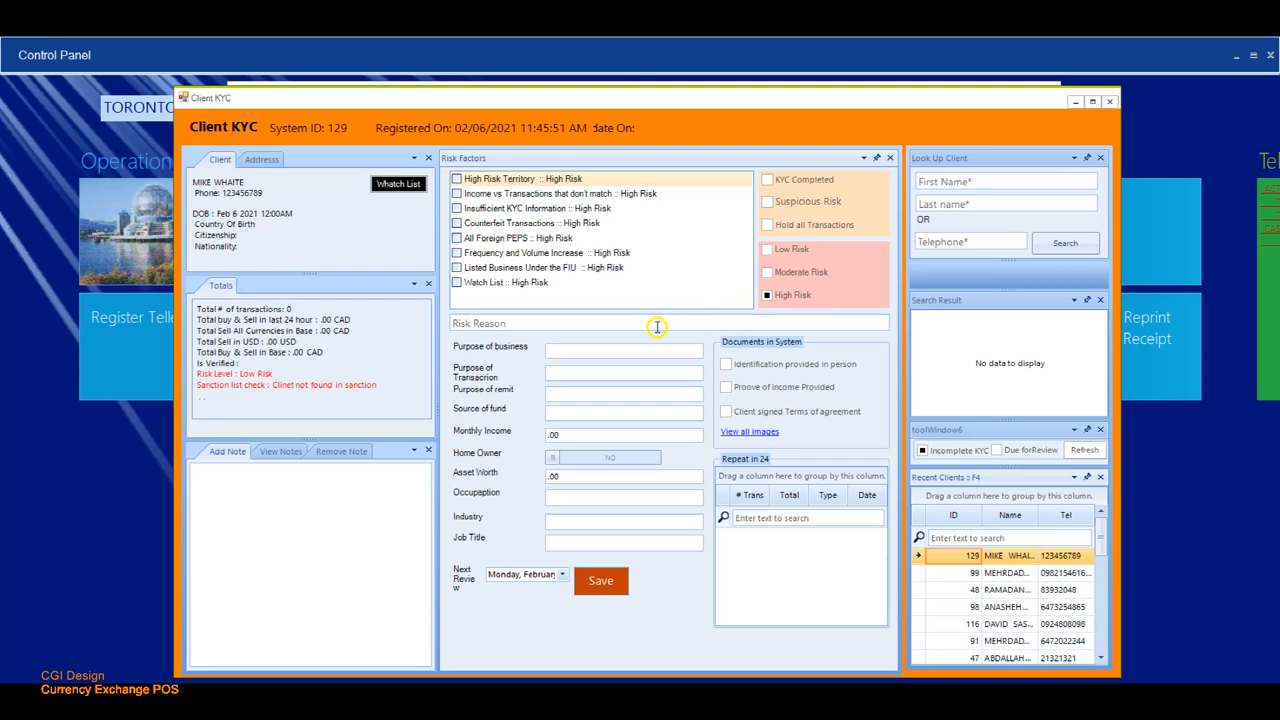
pyautogui.moveTo(518, 302)
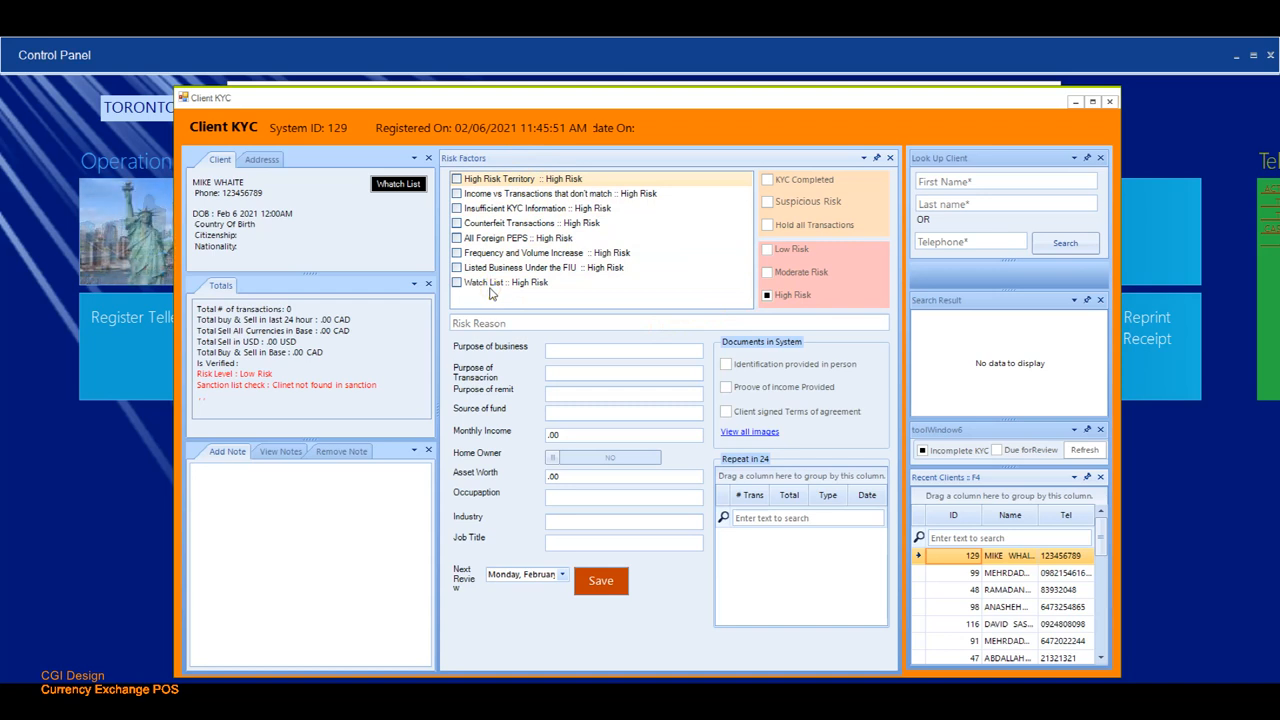
# - Type 'test high risk' into the Risk Reason box on client 129's KYC record
pyautogui.click(600, 322)
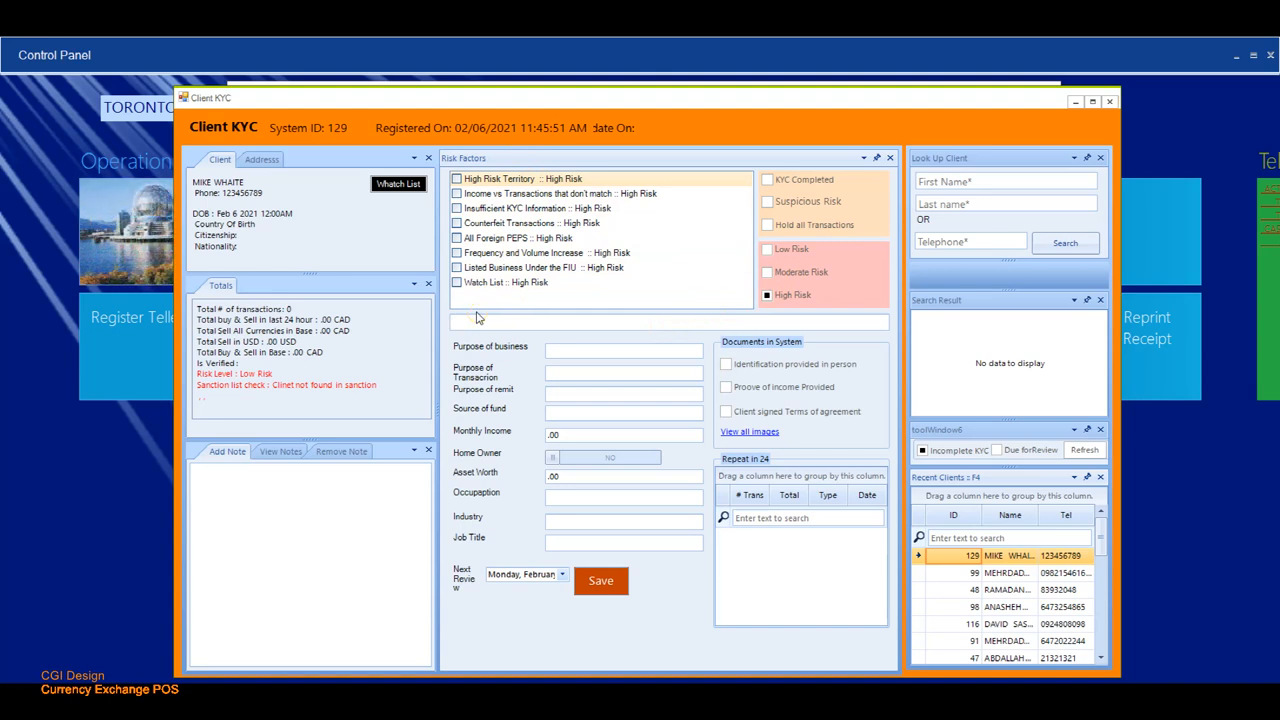
pyautogui.write('test')
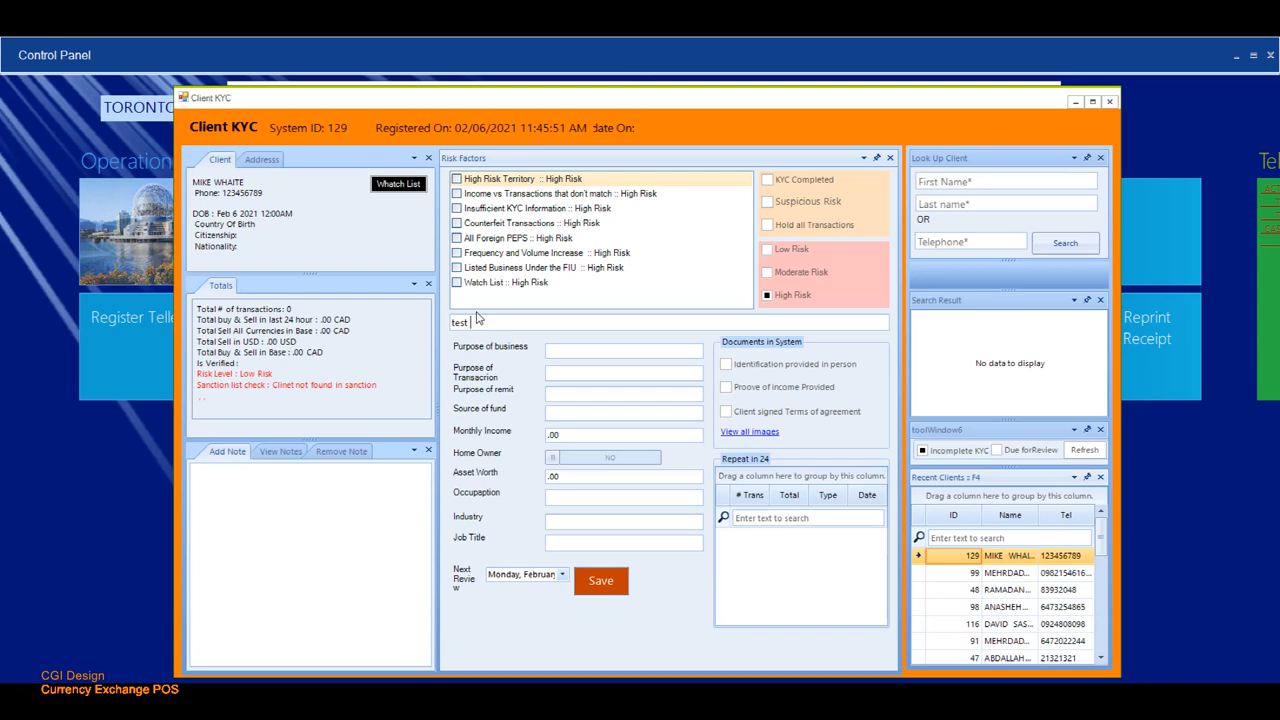
pyautogui.write('high')
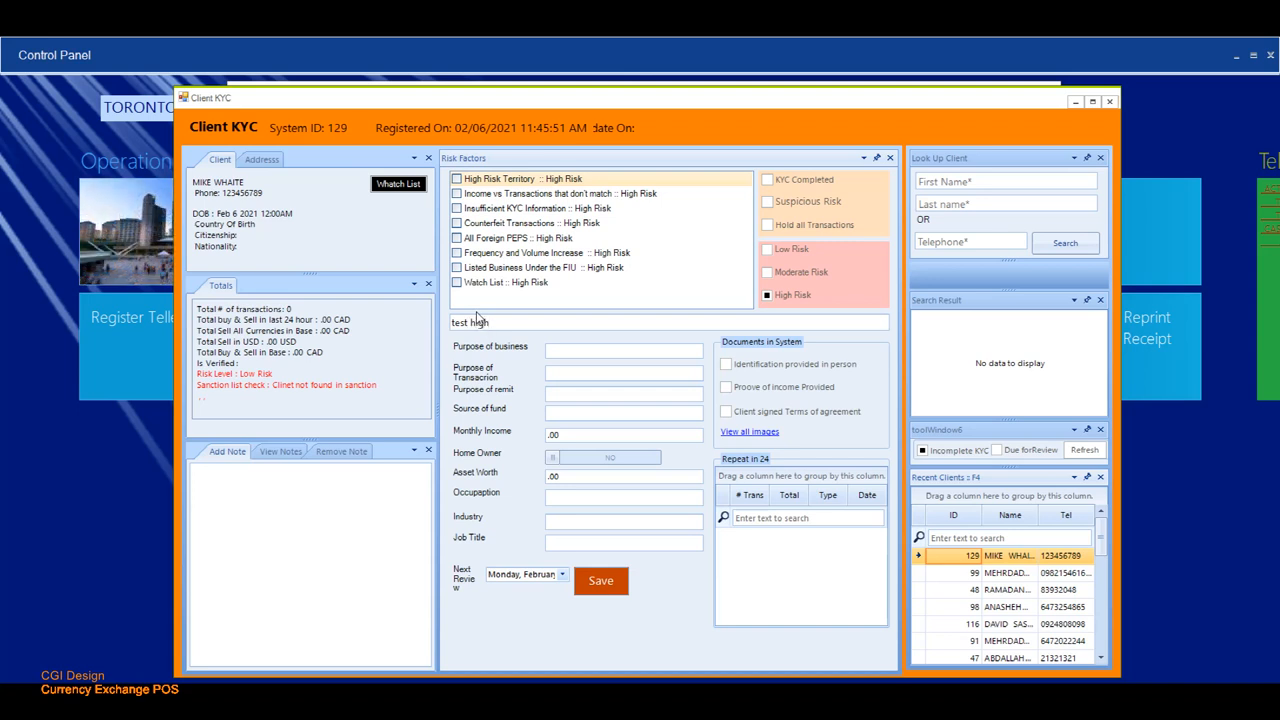
pyautogui.write('risk')
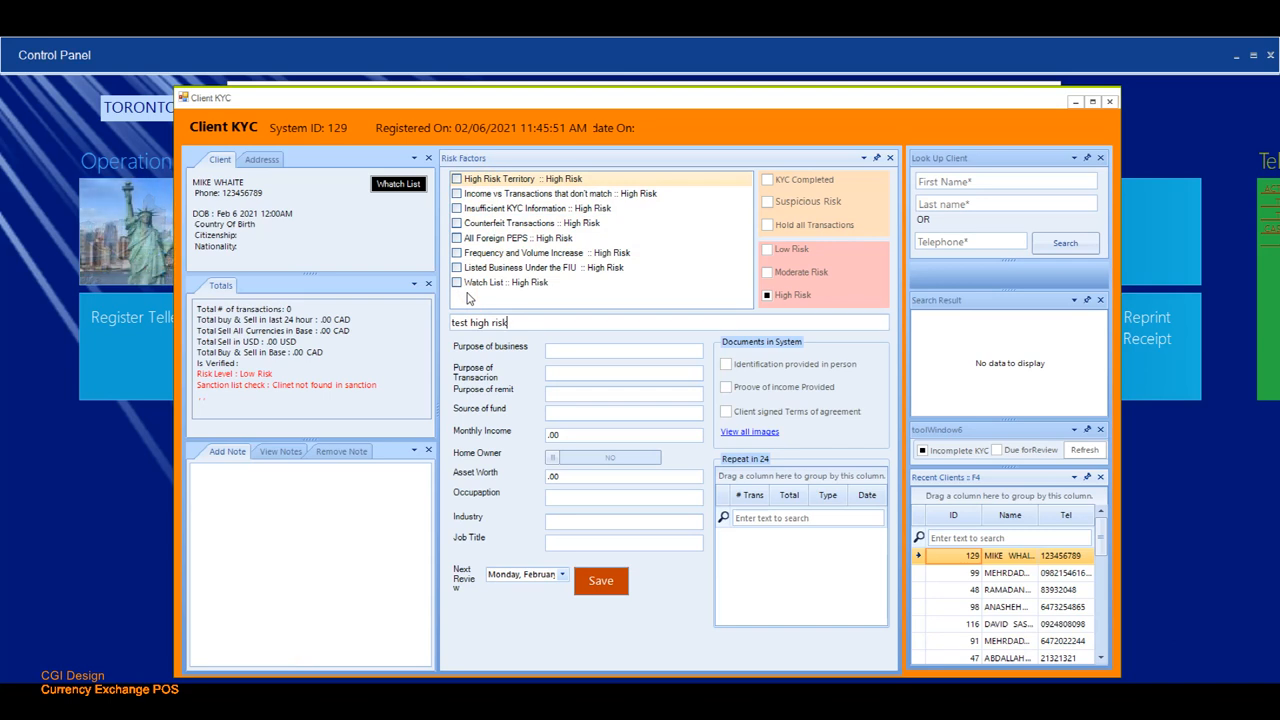
pyautogui.moveTo(515, 290)
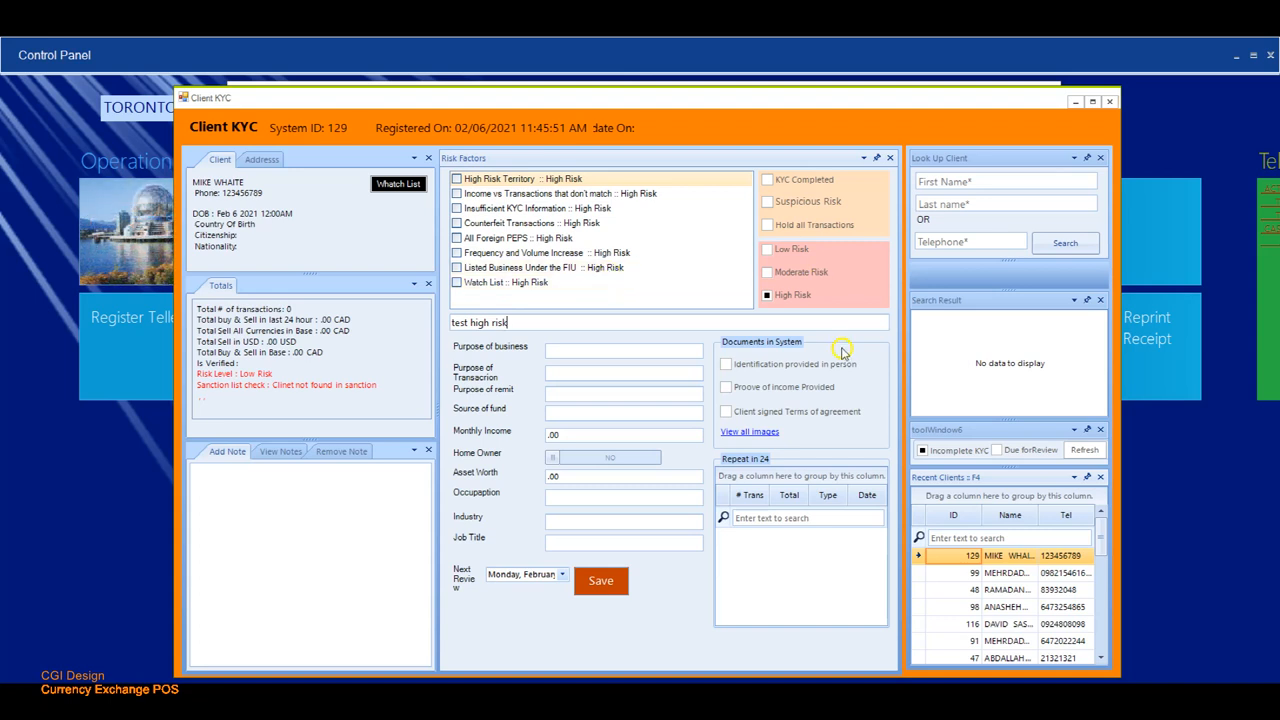
pyautogui.moveTo(803, 333)
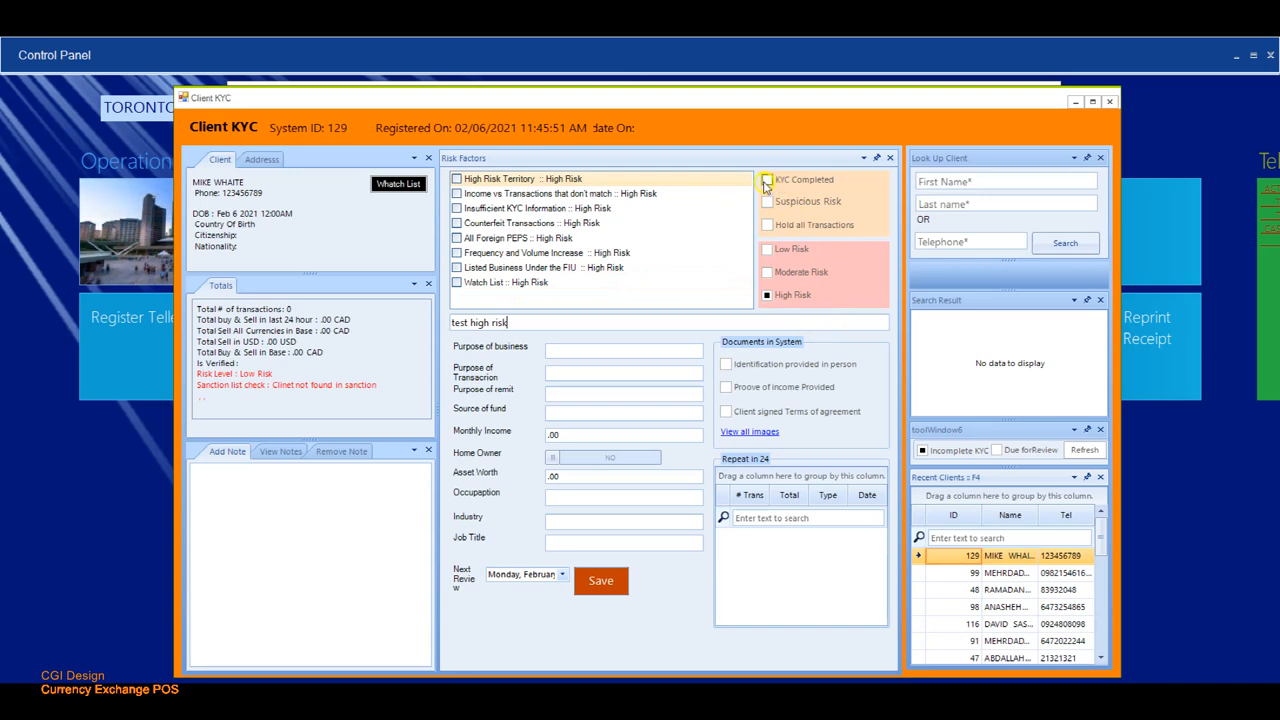
# - Tick KYC Completed, then view and close all stored client images
pyautogui.click(767, 179)
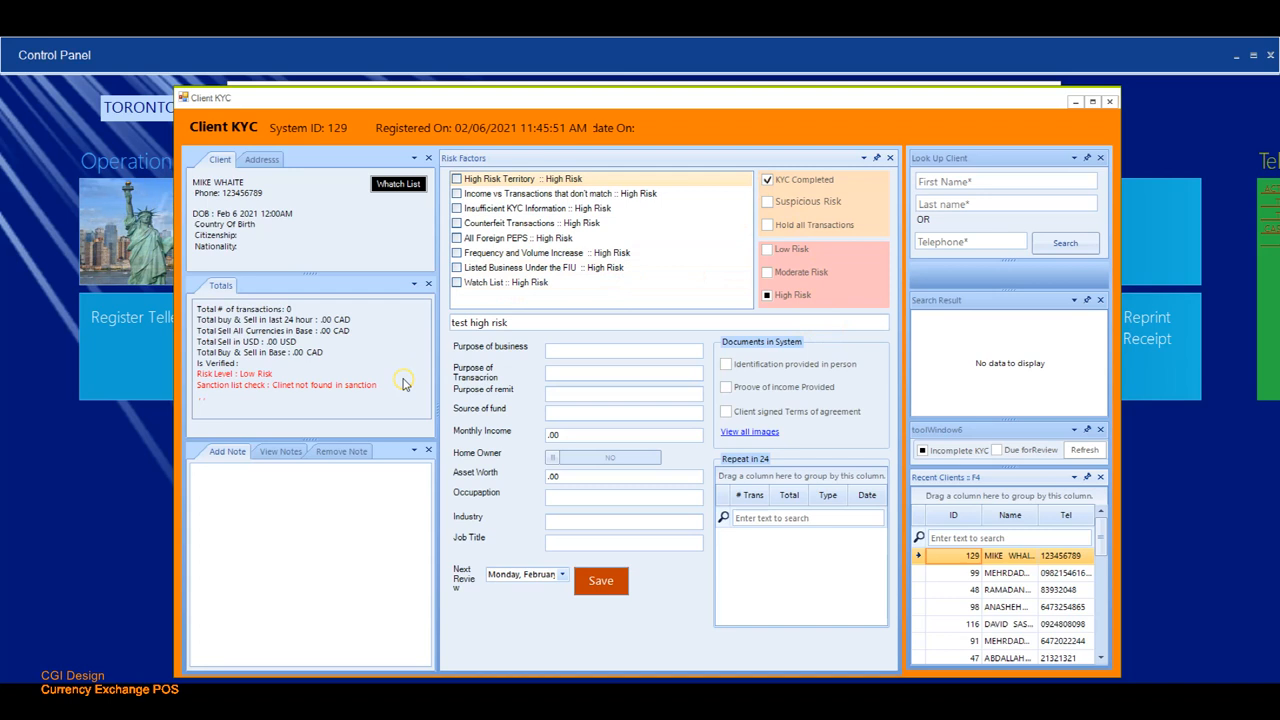
pyautogui.moveTo(720, 222)
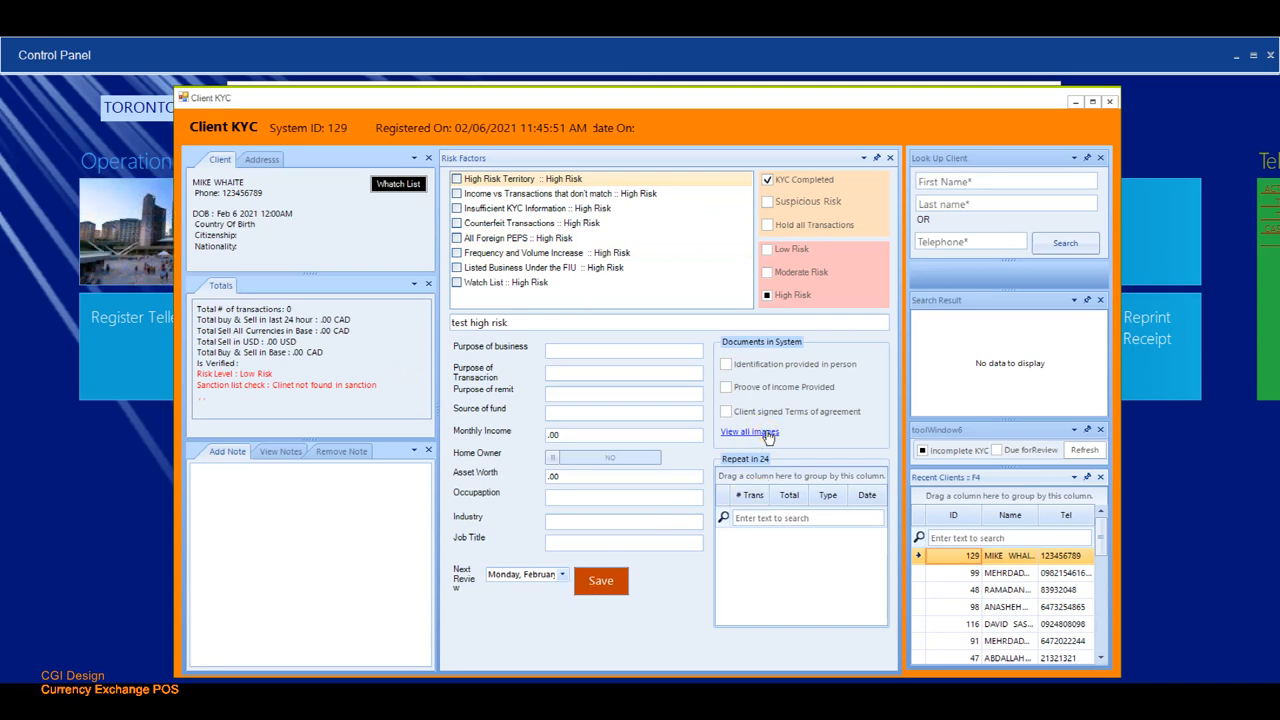
pyautogui.click(748, 431)
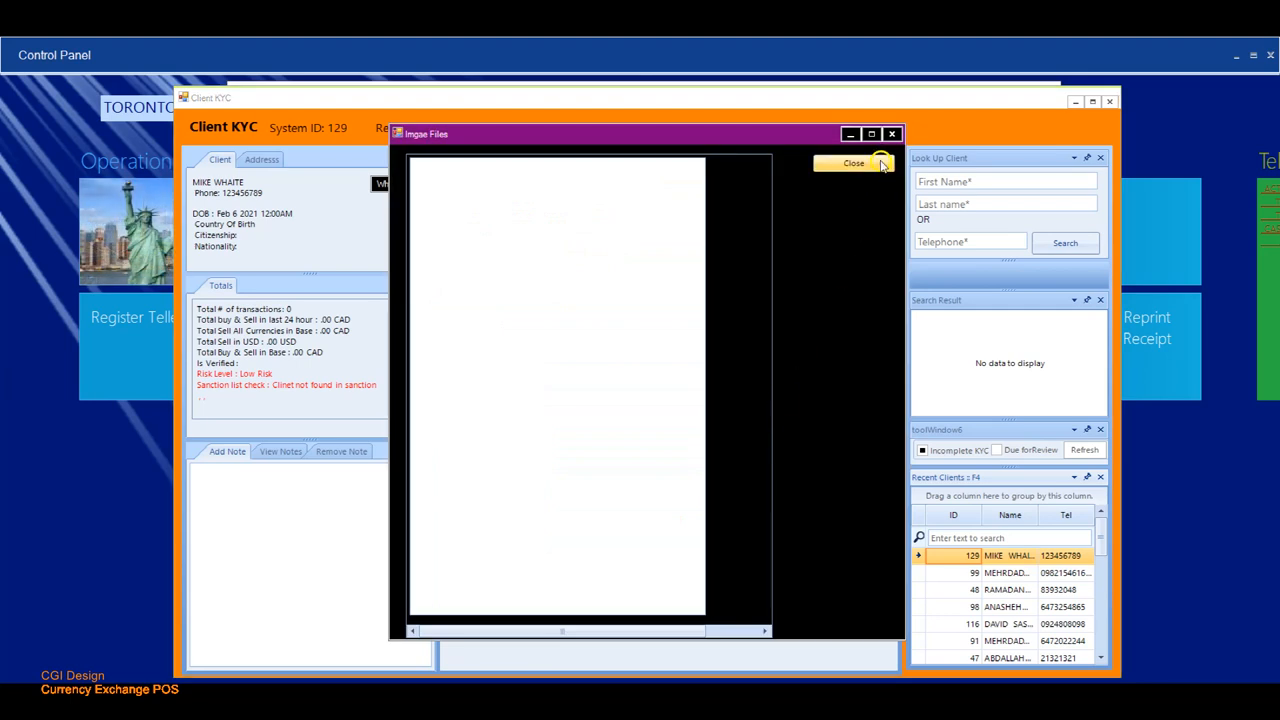
pyautogui.click(853, 163)
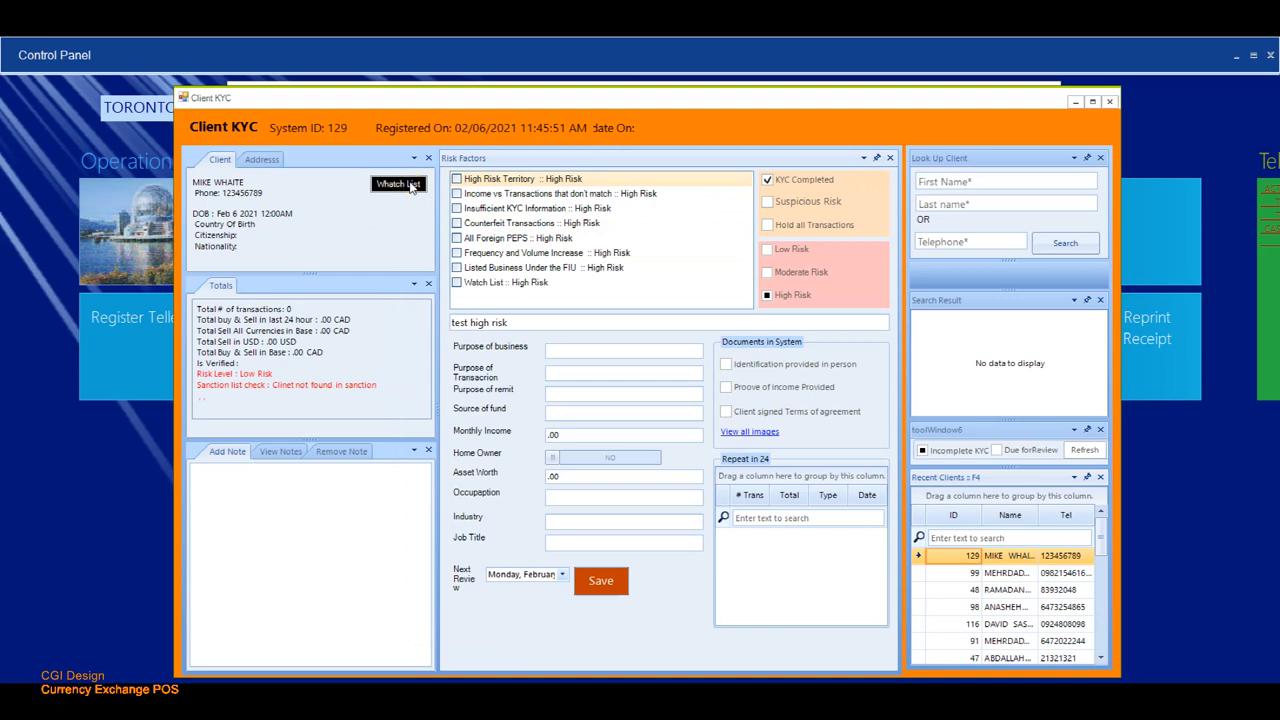
# - Search the sanction list for ABOUL ALI, returning only the fuzzy match Aous ALI
pyautogui.click(398, 184)
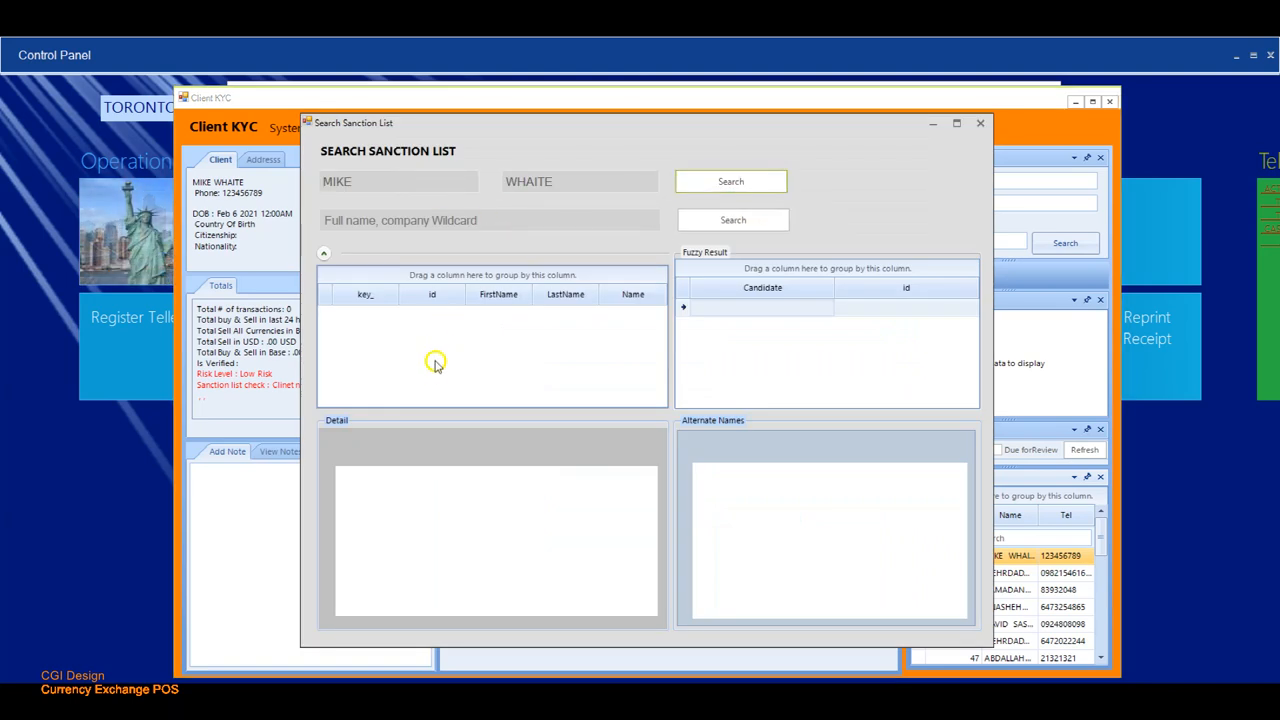
pyautogui.moveTo(695, 313)
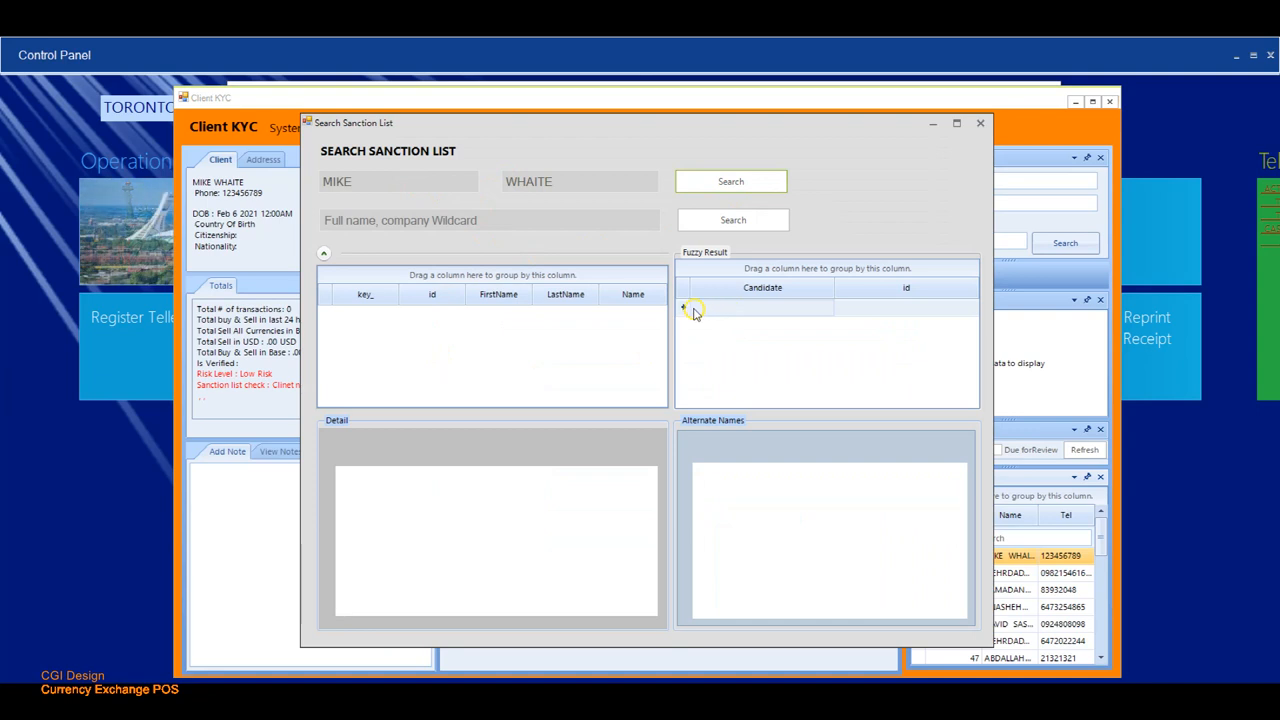
pyautogui.moveTo(420, 170)
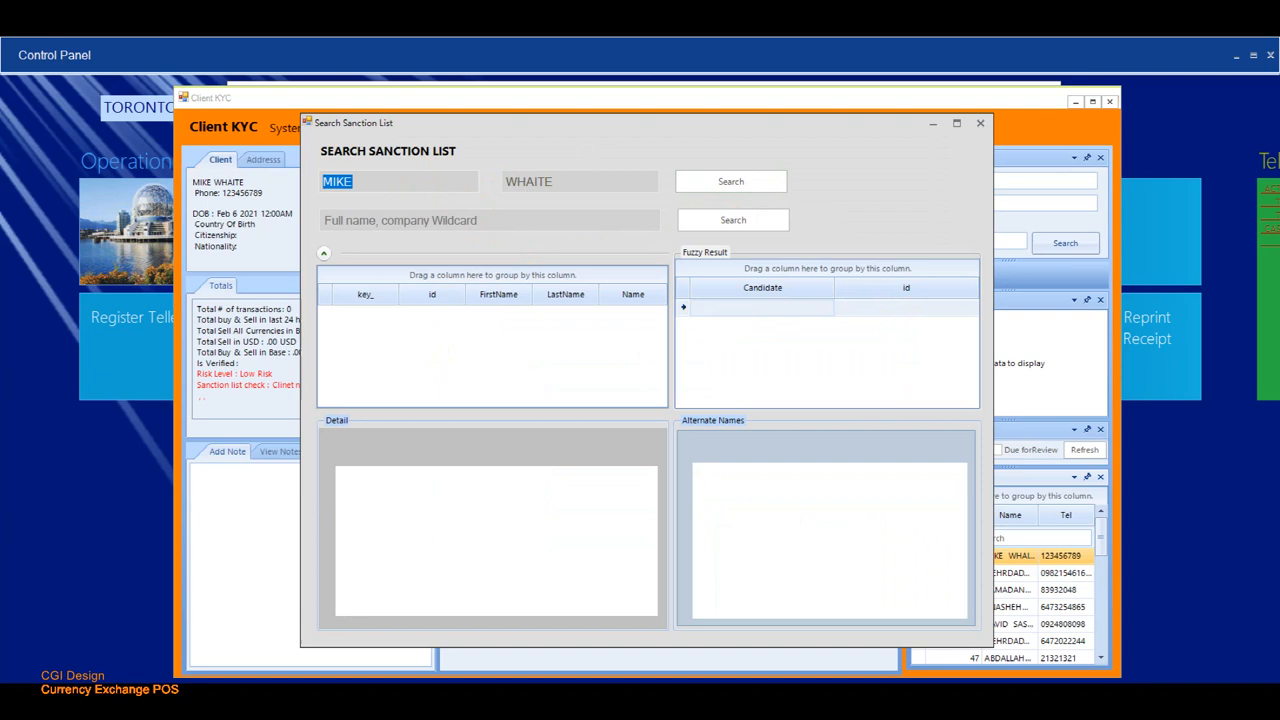
pyautogui.write('ab')
pyautogui.click(580, 181)
pyautogui.write('ALI')
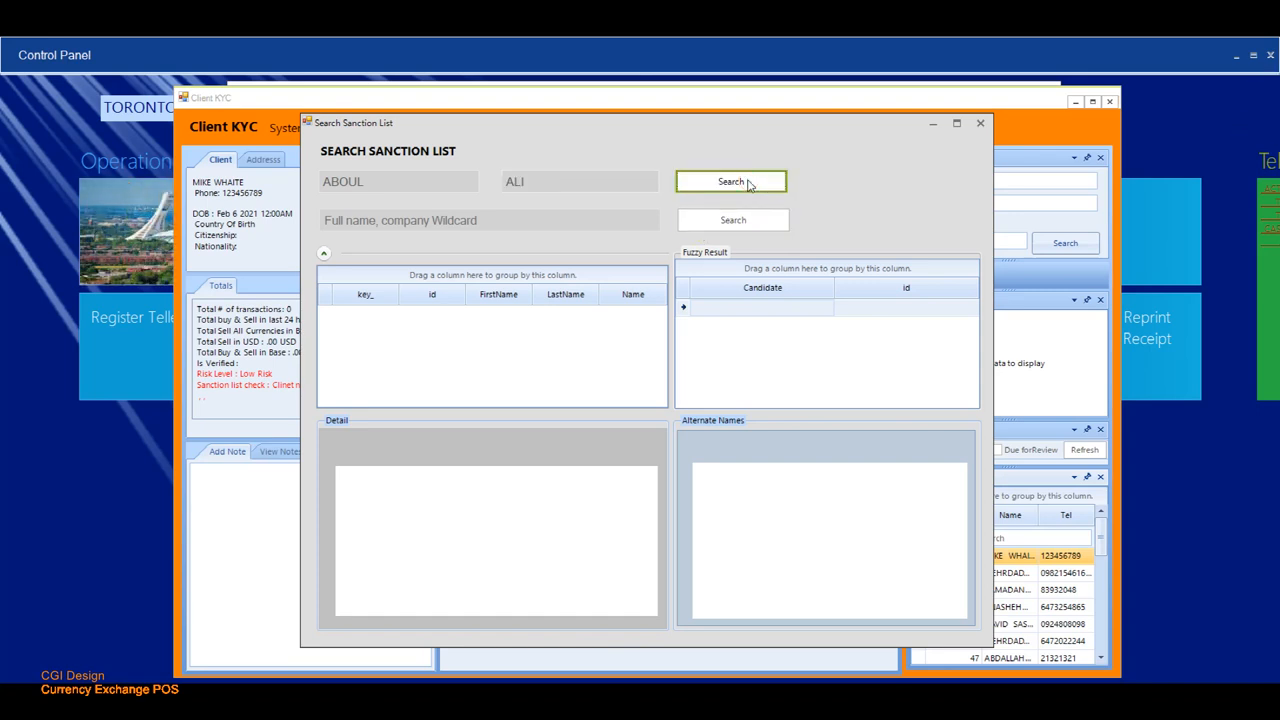
pyautogui.click(730, 182)
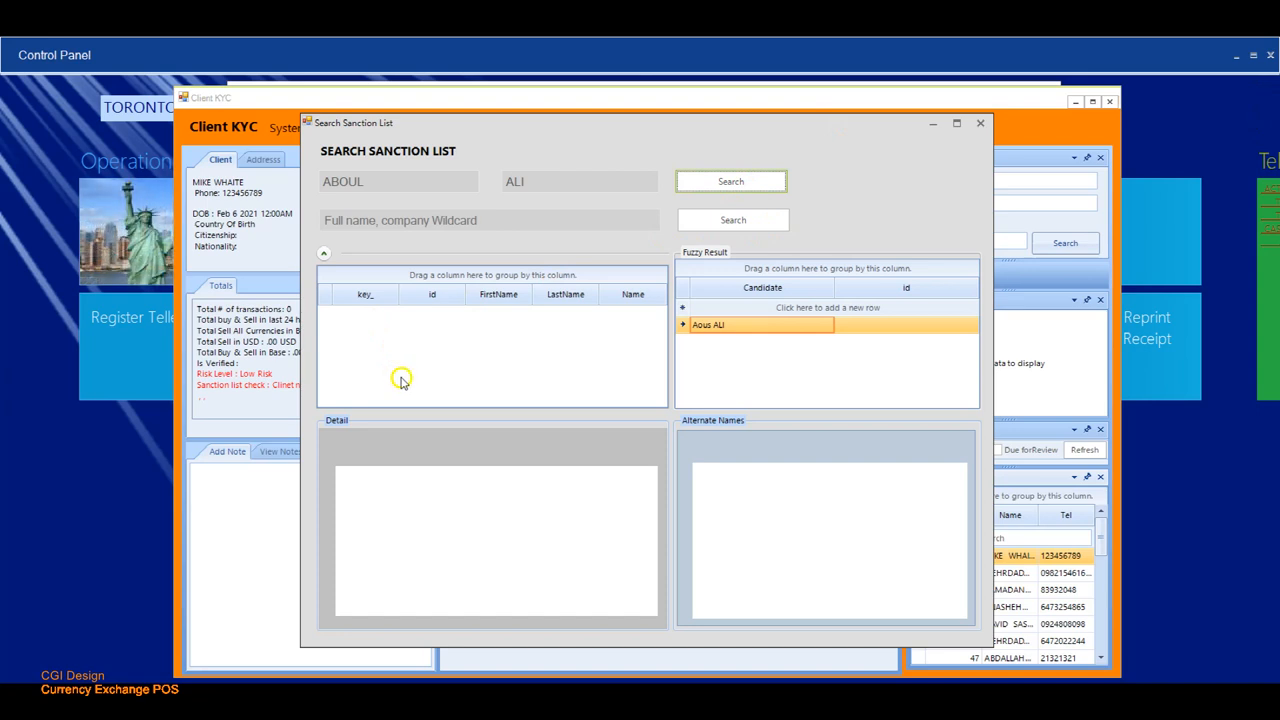
pyautogui.moveTo(903, 378)
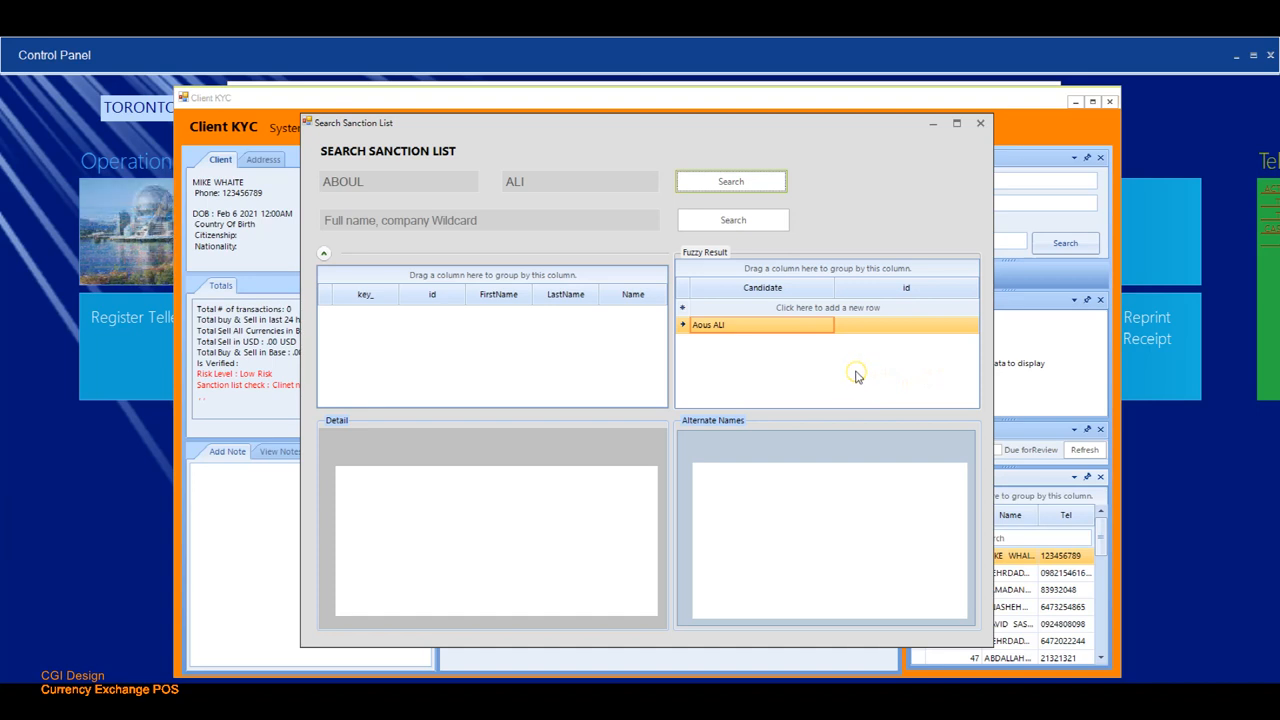
pyautogui.moveTo(721, 338)
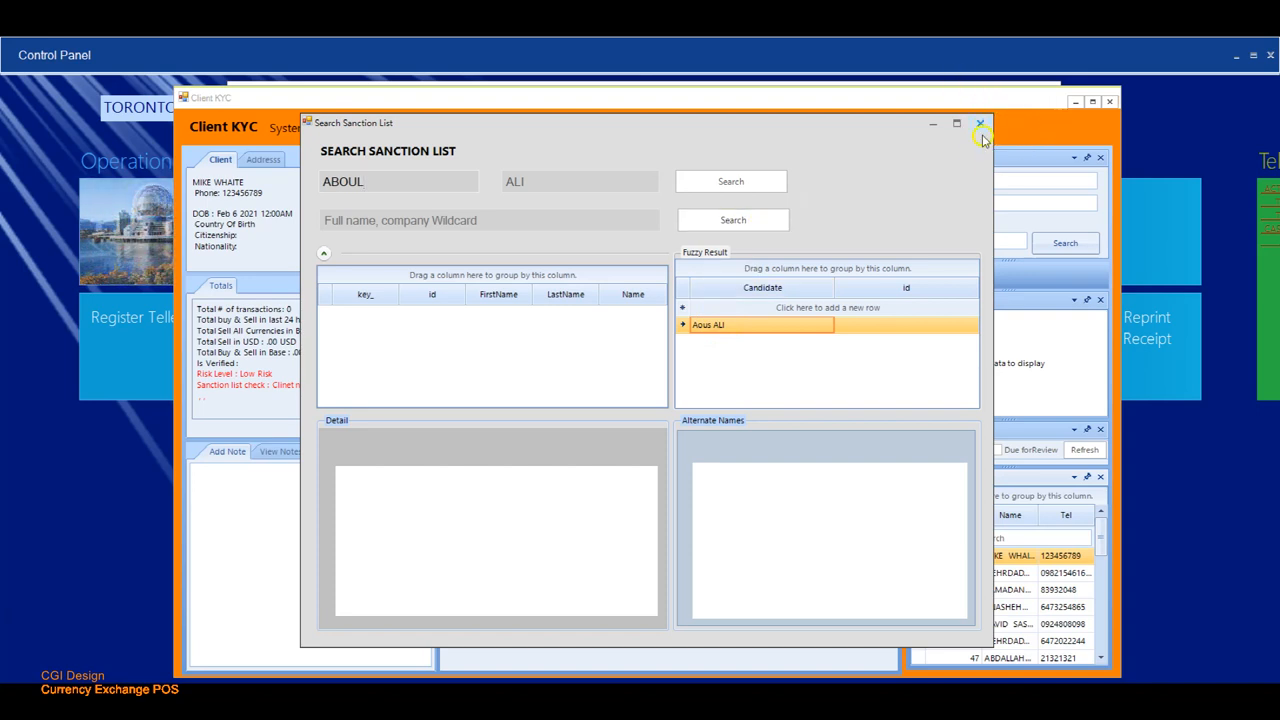
# - Close the sanction search, save client 129's KYC record, and view its notes
pyautogui.click(980, 123)
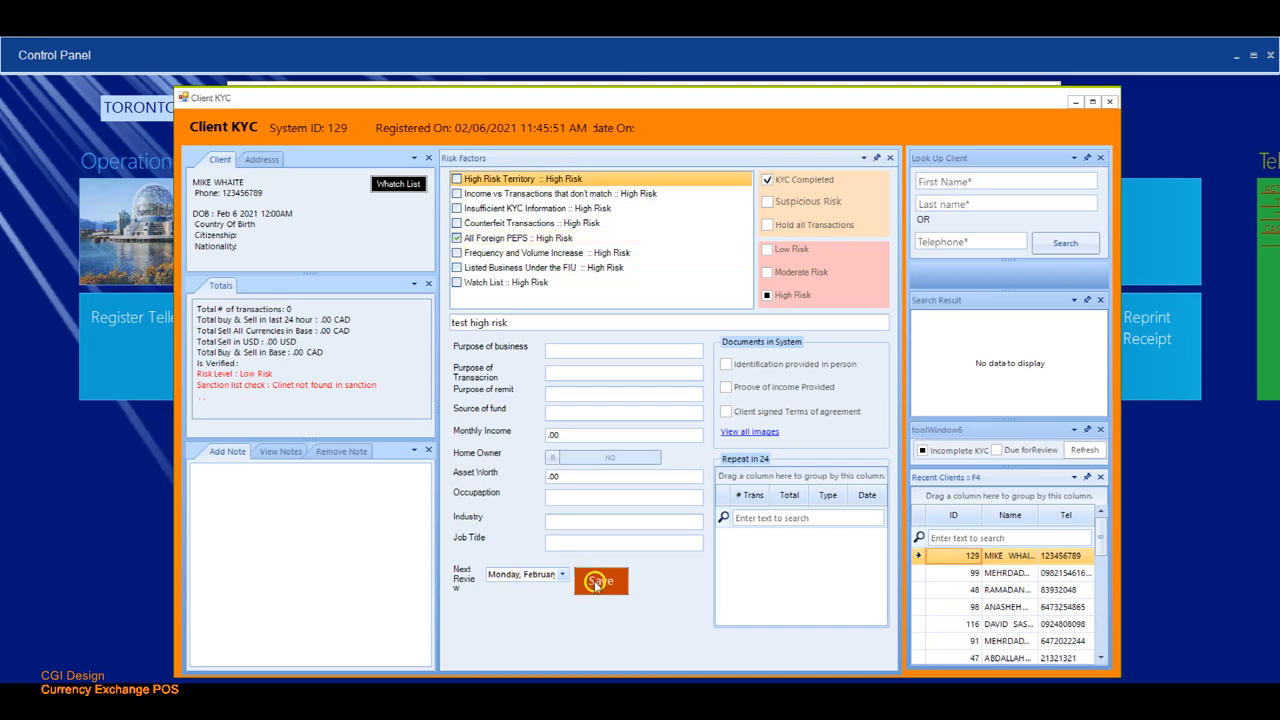
pyautogui.click(600, 581)
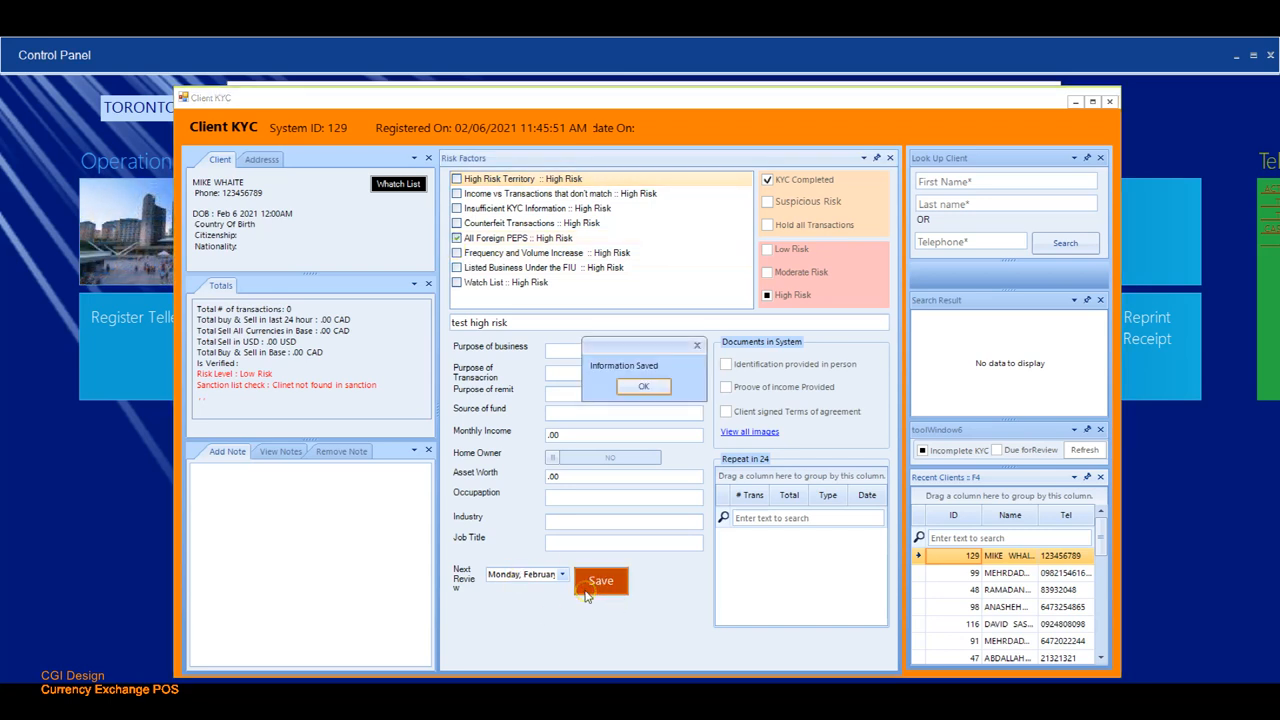
pyautogui.click(643, 386)
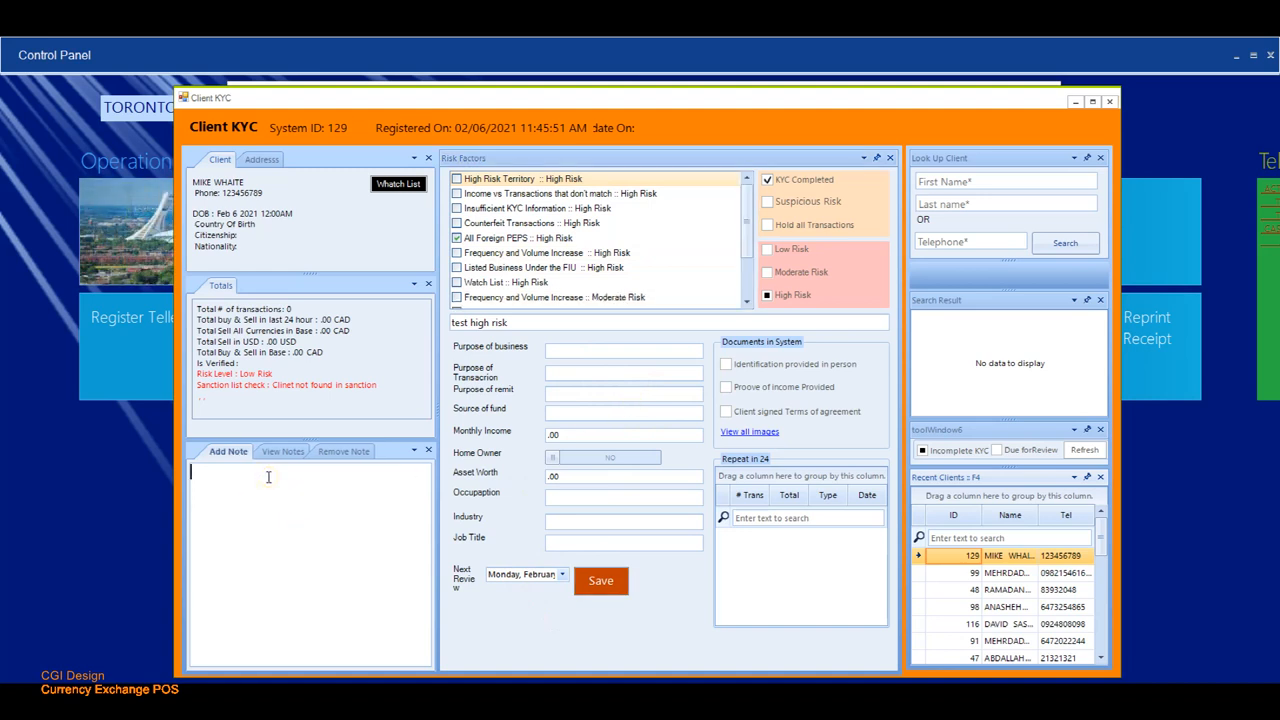
pyautogui.write('teheuiw')
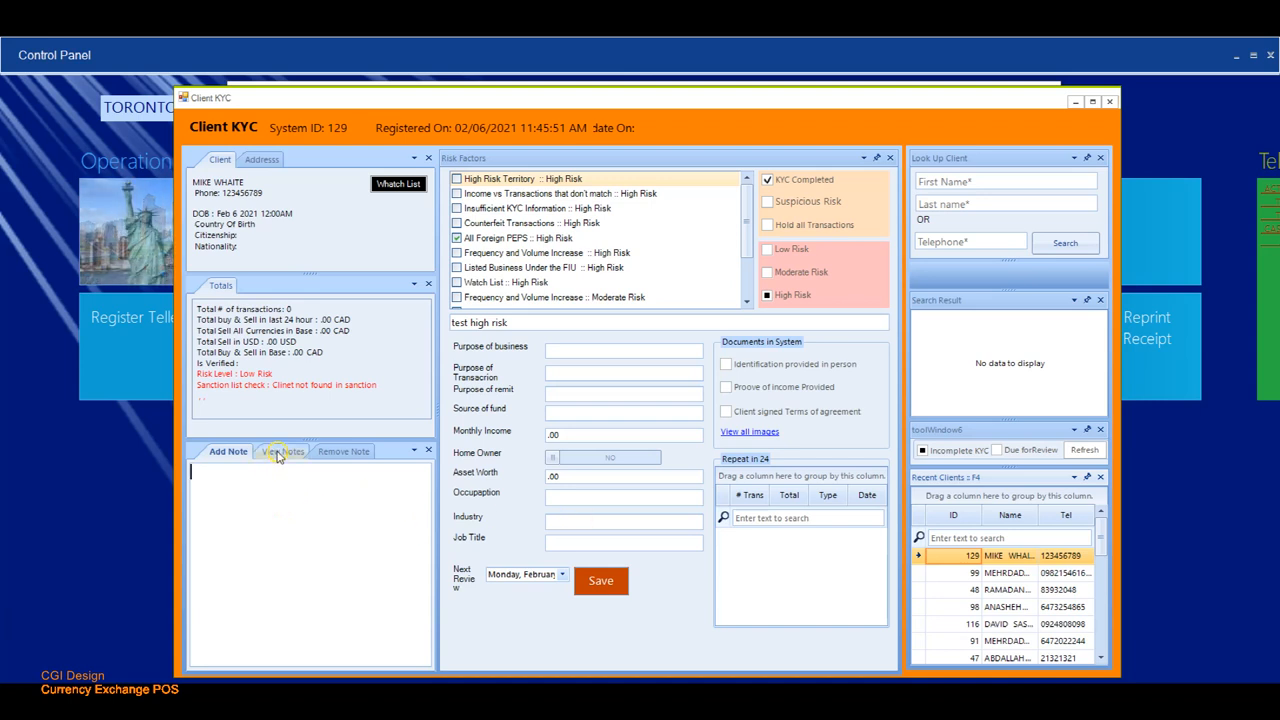
pyautogui.click(281, 451)
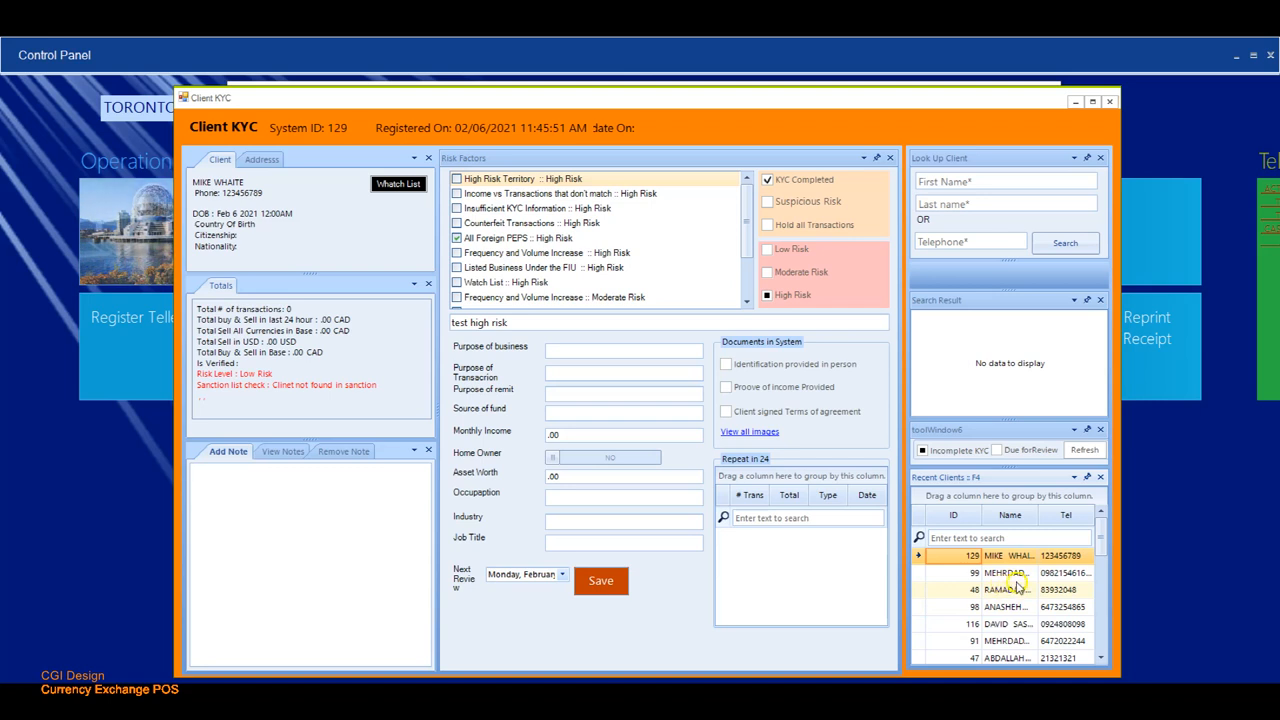
# - Load client 129 from Recent Clients and close Client KYC to reach the POS form
pyautogui.click(1005, 572)
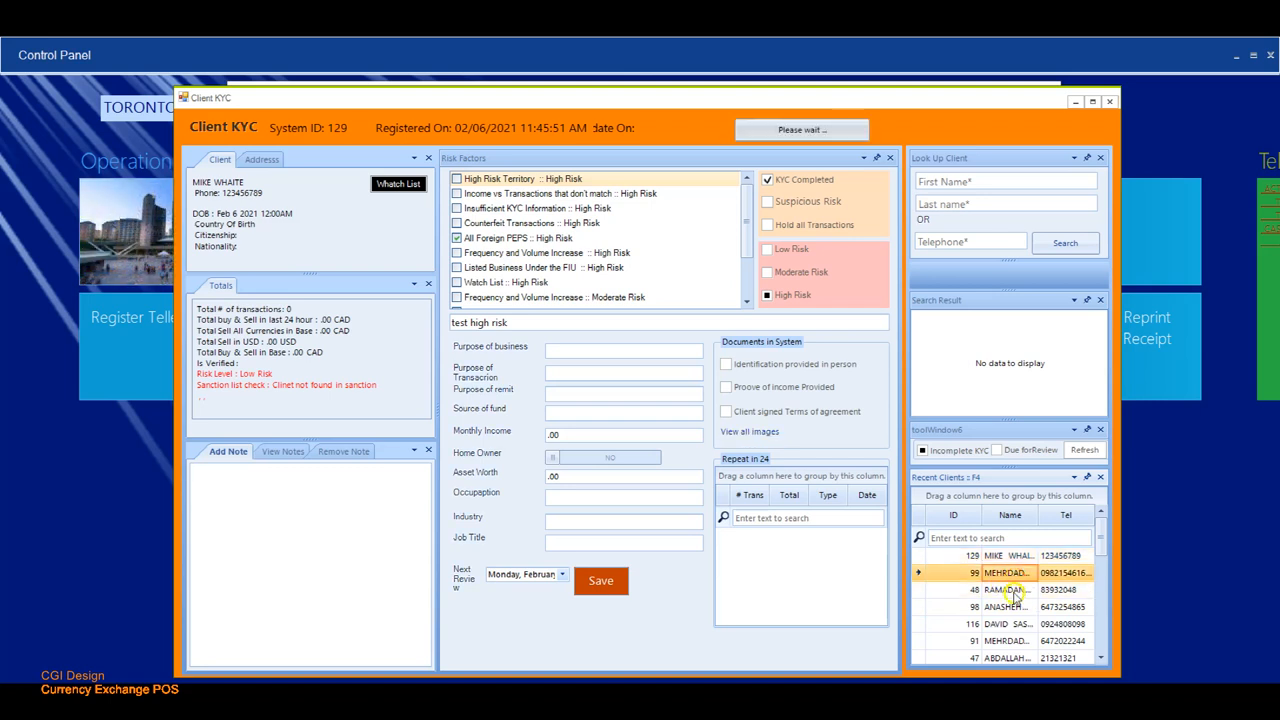
pyautogui.click(600, 580)
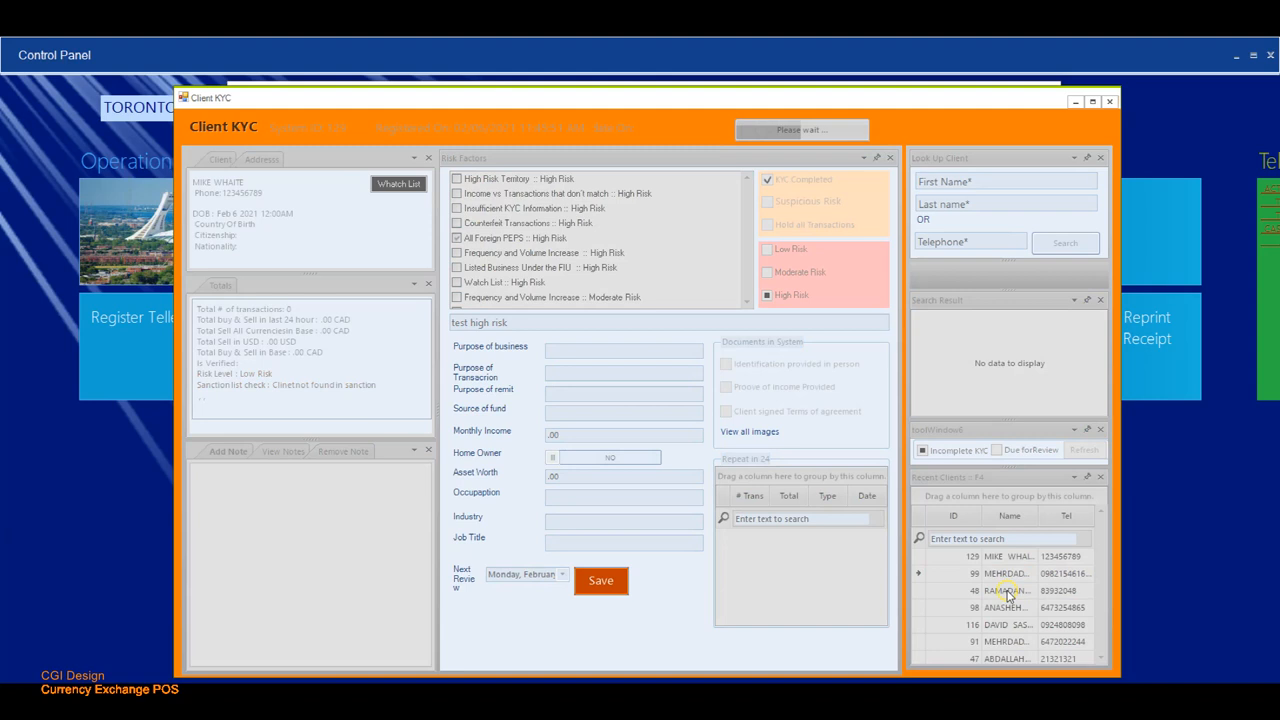
pyautogui.click(1000, 572)
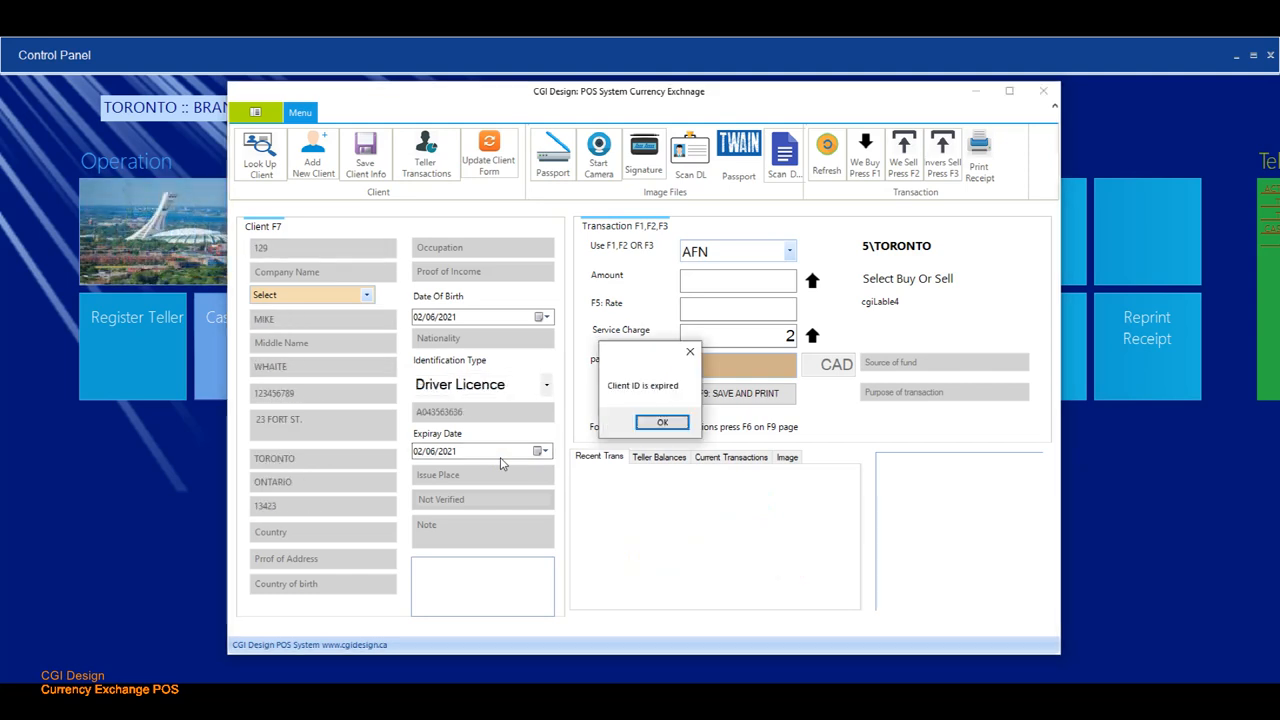
# - Dismiss the expired-ID alert, review client 129's high-risk summary, then clear the form
pyautogui.click(661, 421)
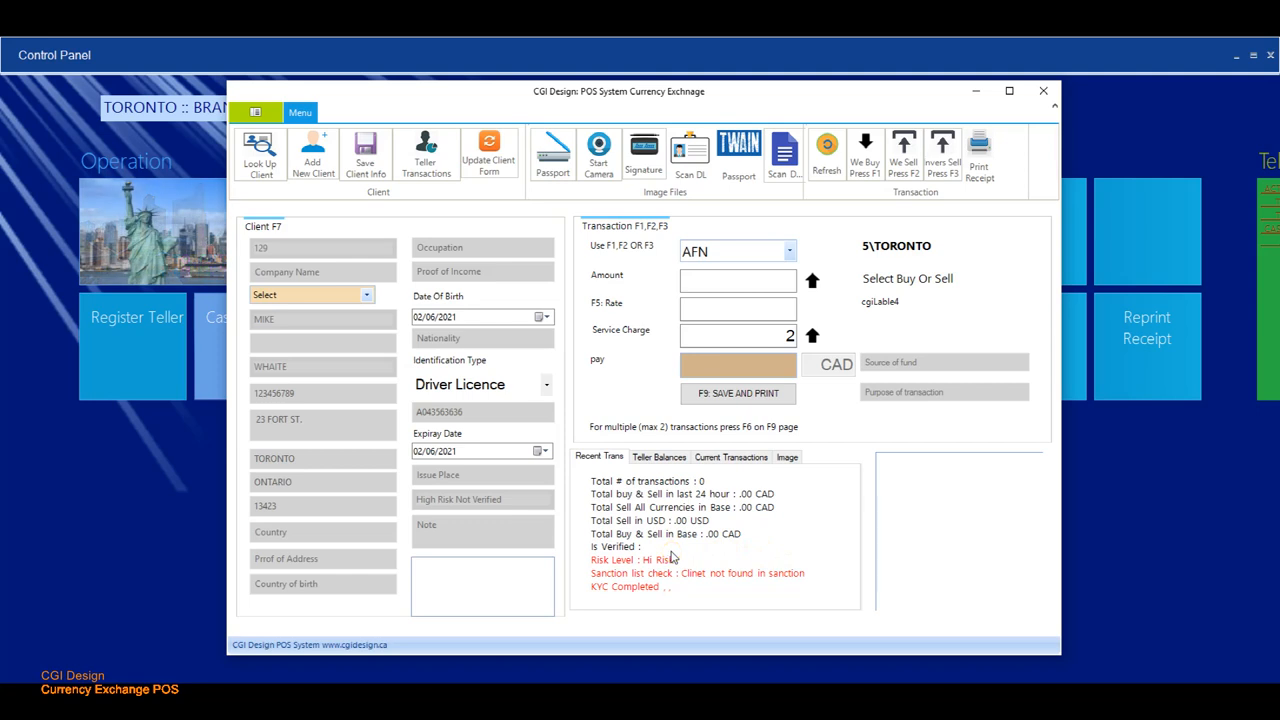
pyautogui.click(323, 343)
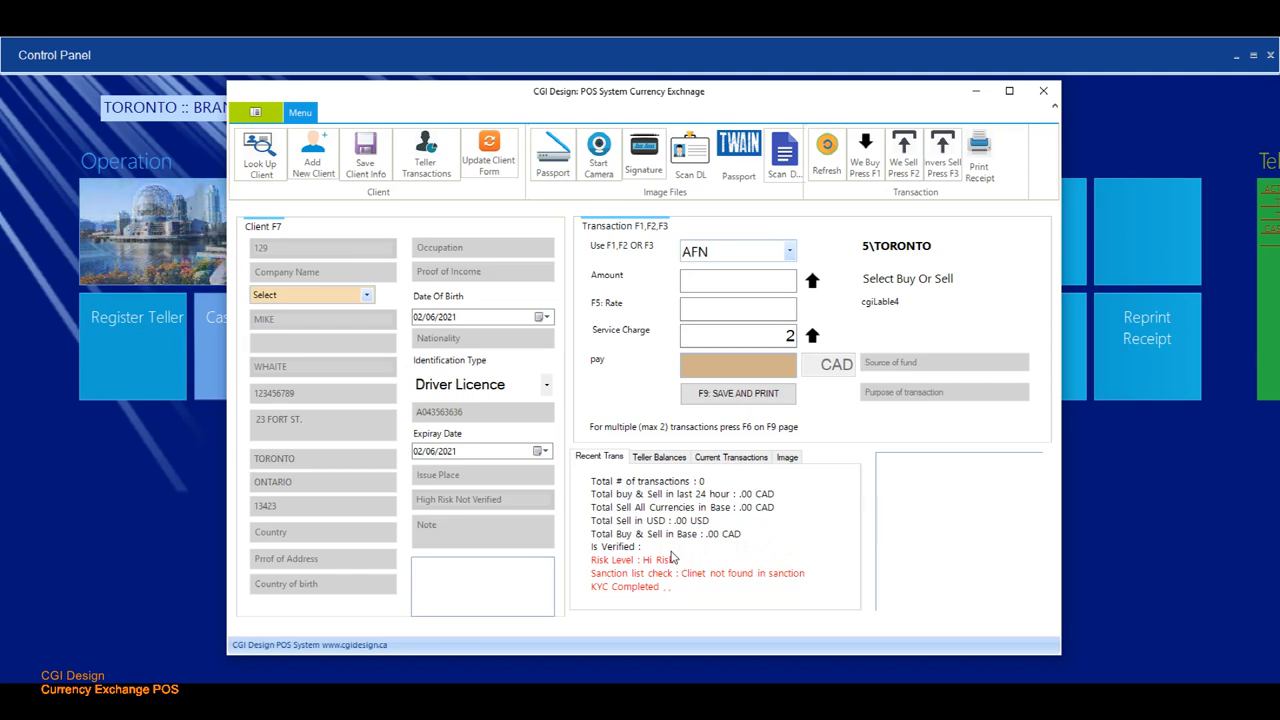
pyautogui.click(313, 153)
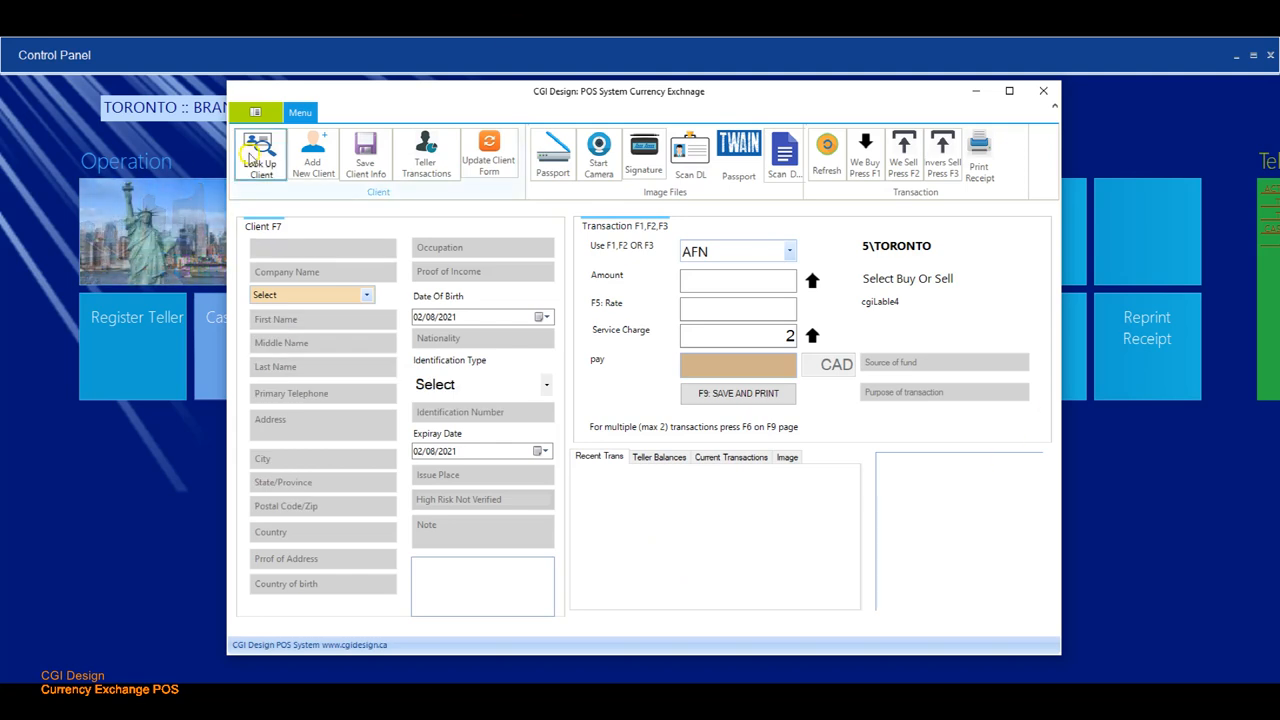
pyautogui.click(260, 155)
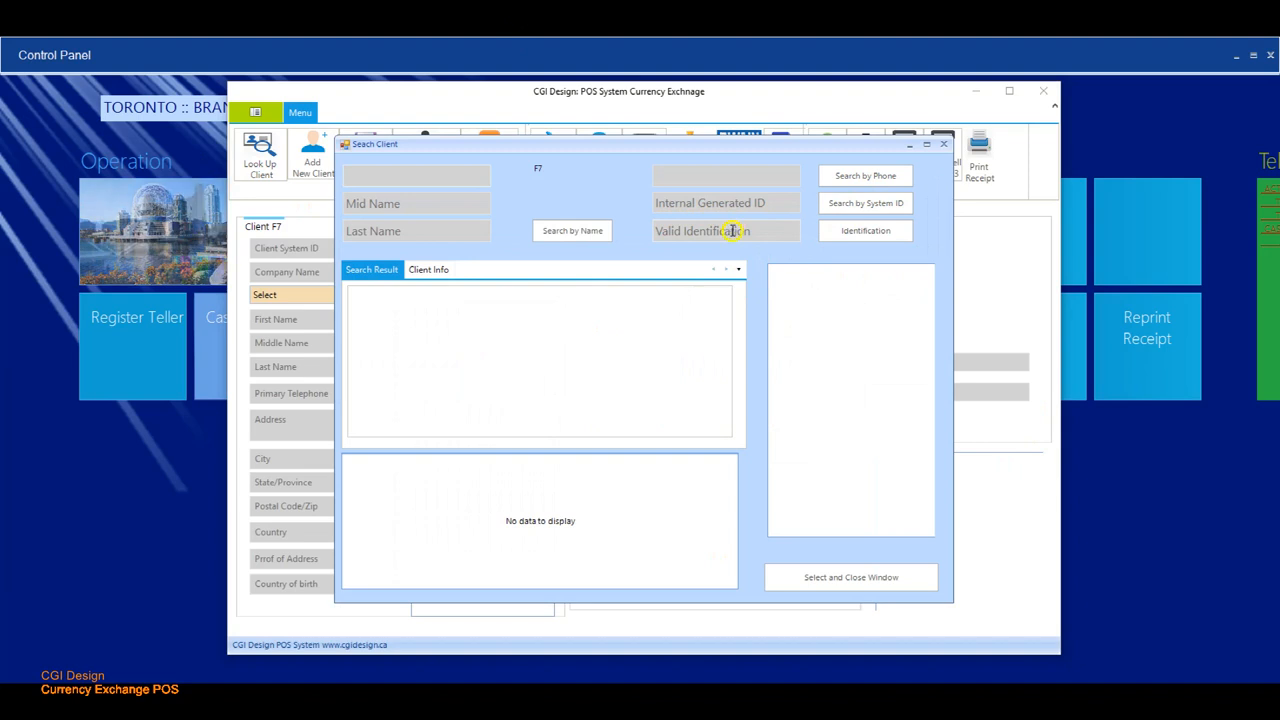
pyautogui.moveTo(740, 225)
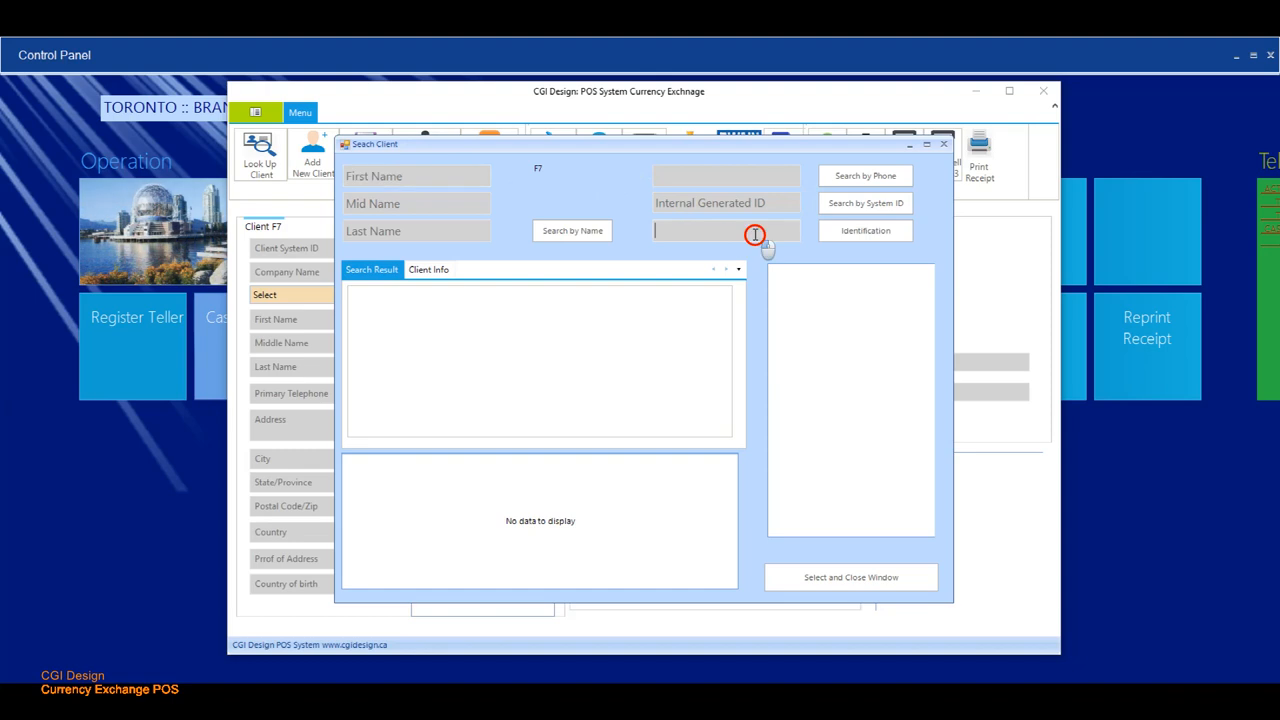
pyautogui.click(725, 231)
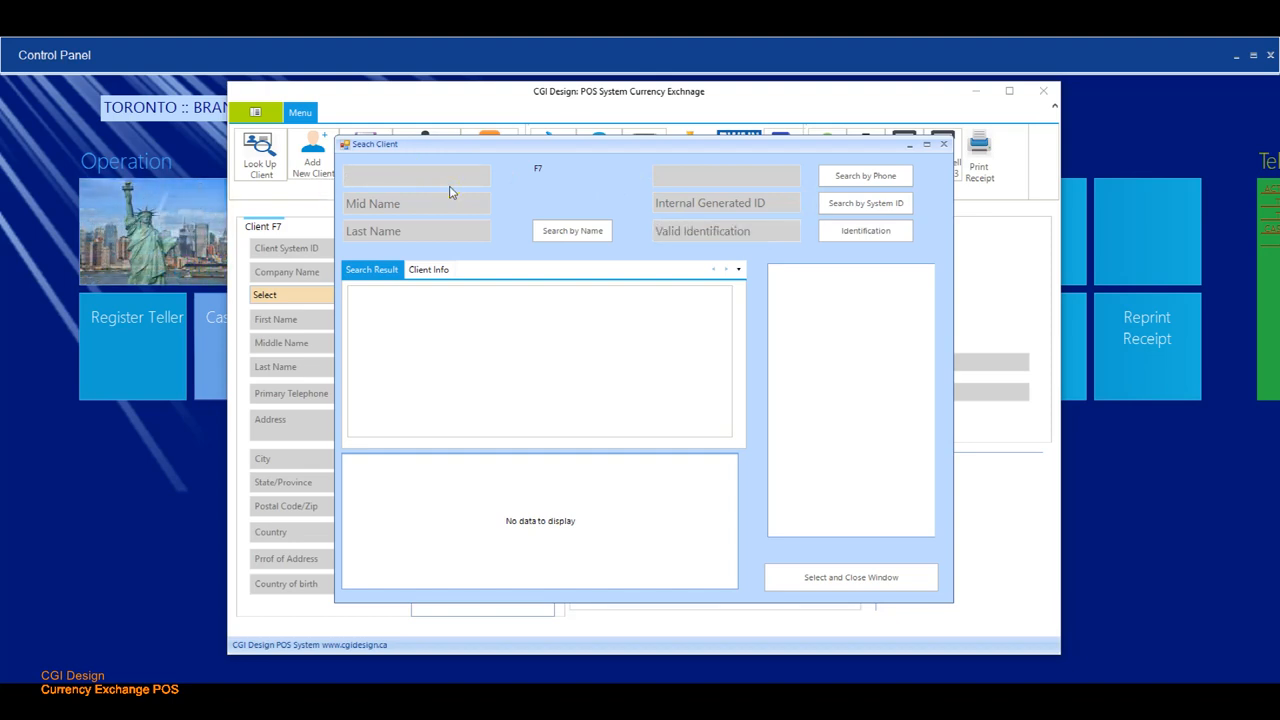
pyautogui.write('mike')
pyautogui.write('W')
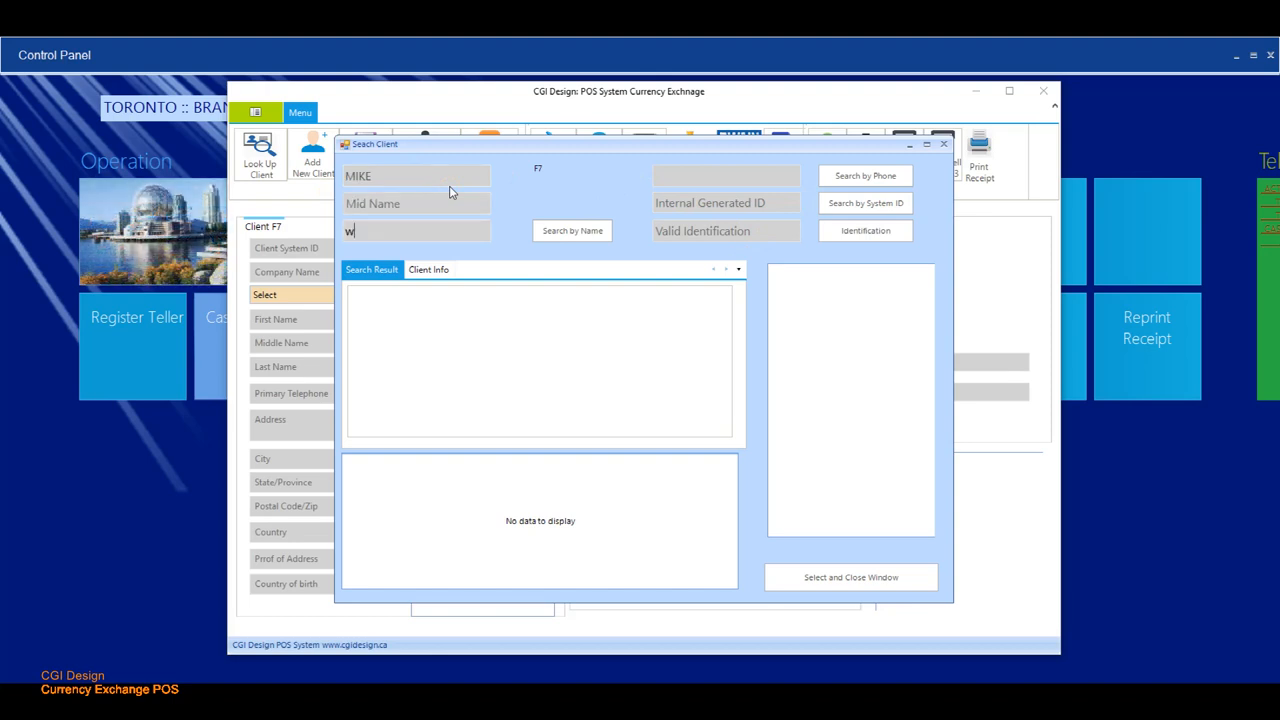
pyautogui.click(571, 230)
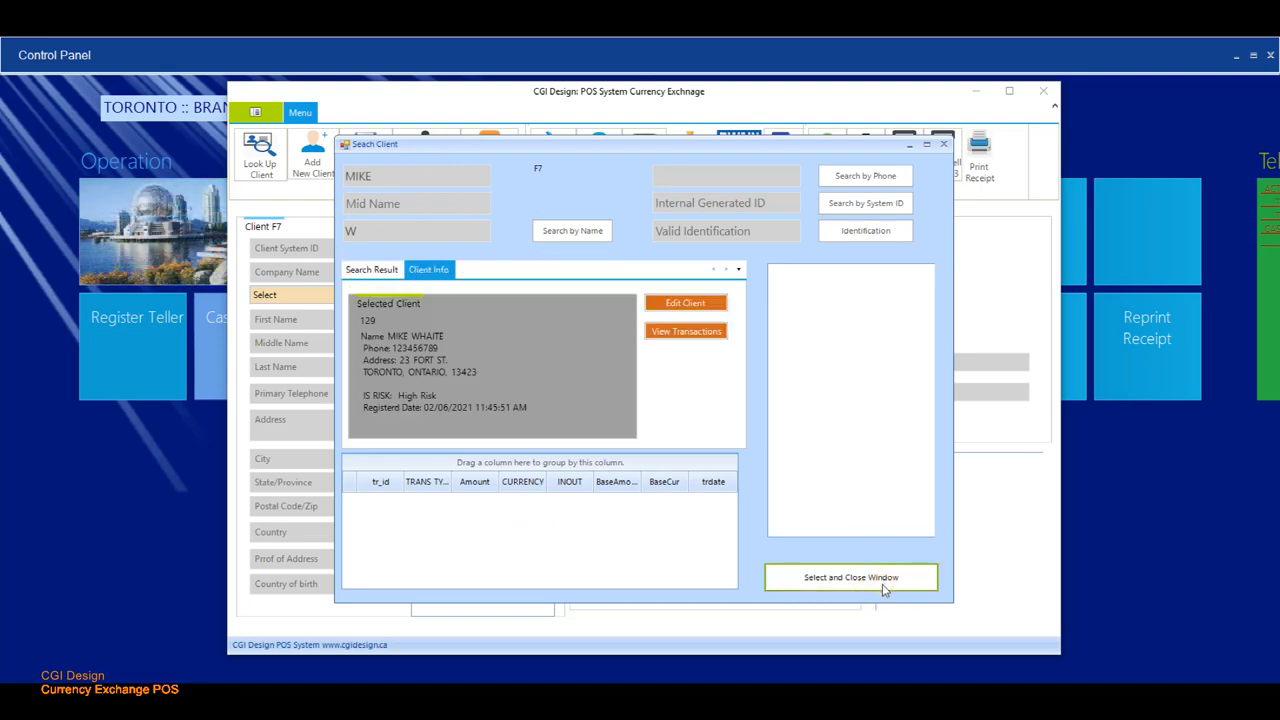
pyautogui.click(850, 577)
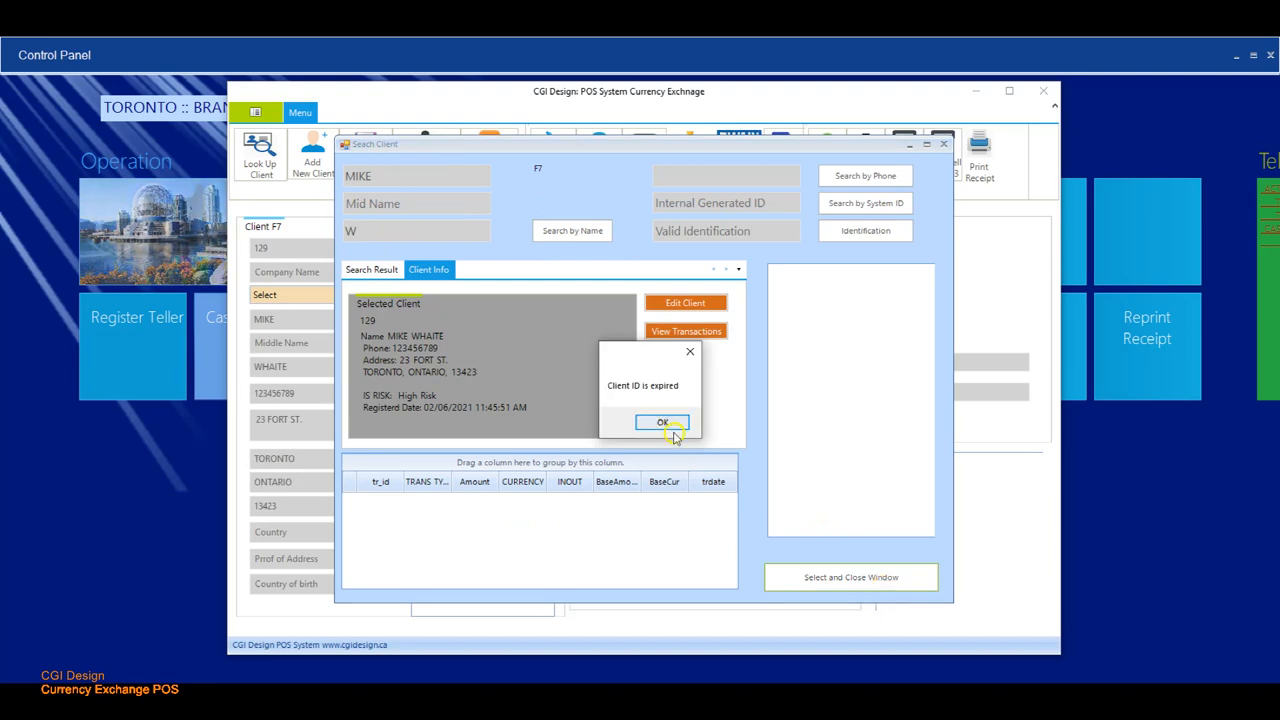
pyautogui.click(663, 422)
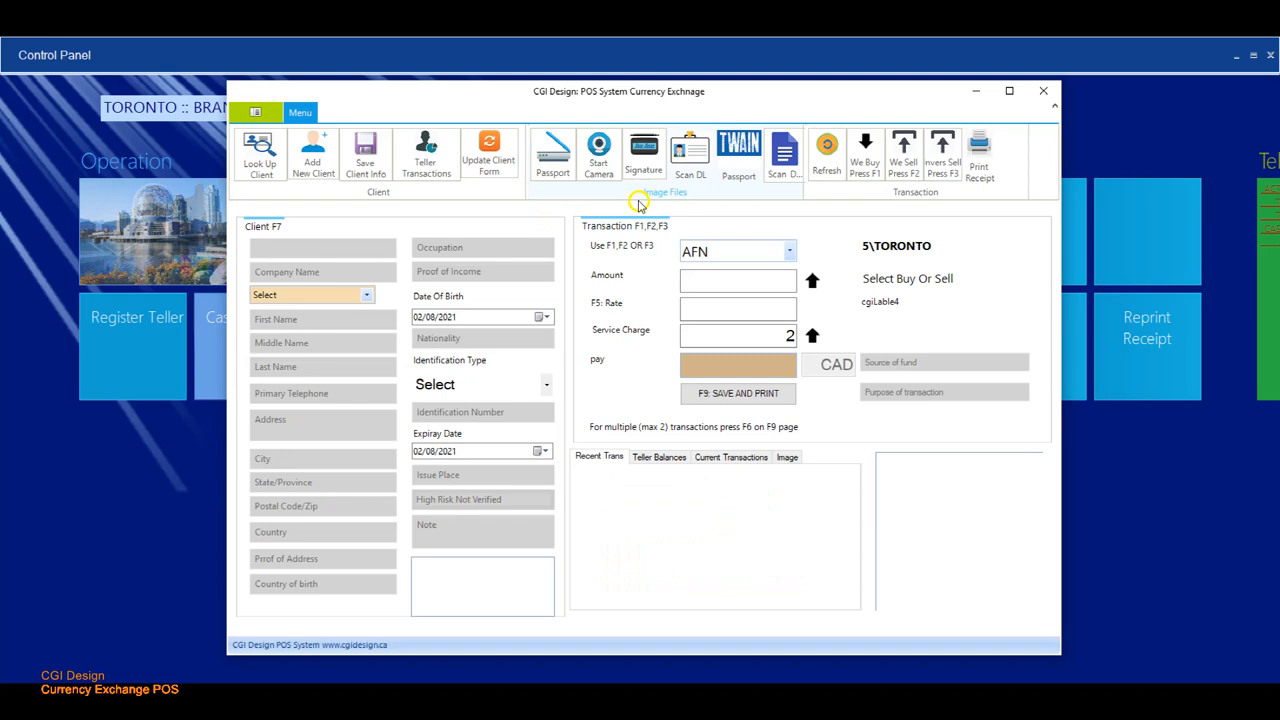
pyautogui.moveTo(690, 150)
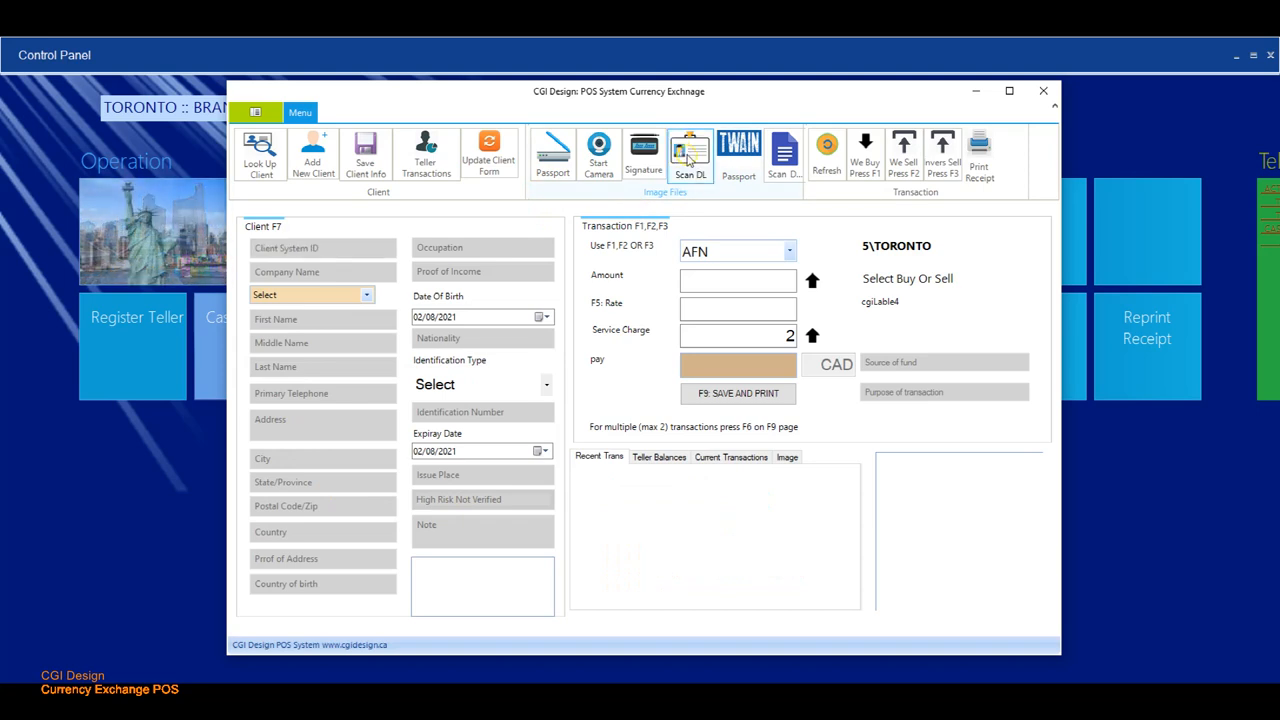
# - Try the driver licence scanning window, then dismiss the scanner-not-found error
pyautogui.click(690, 150)
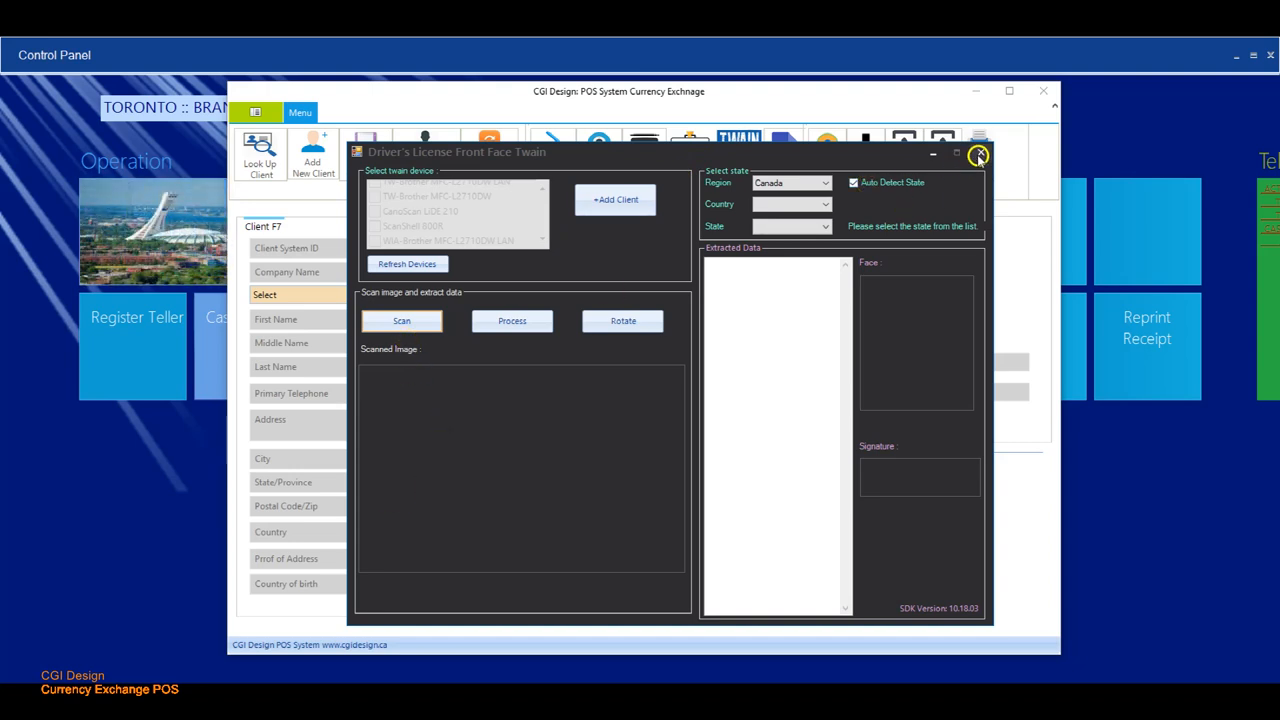
pyautogui.click(978, 154)
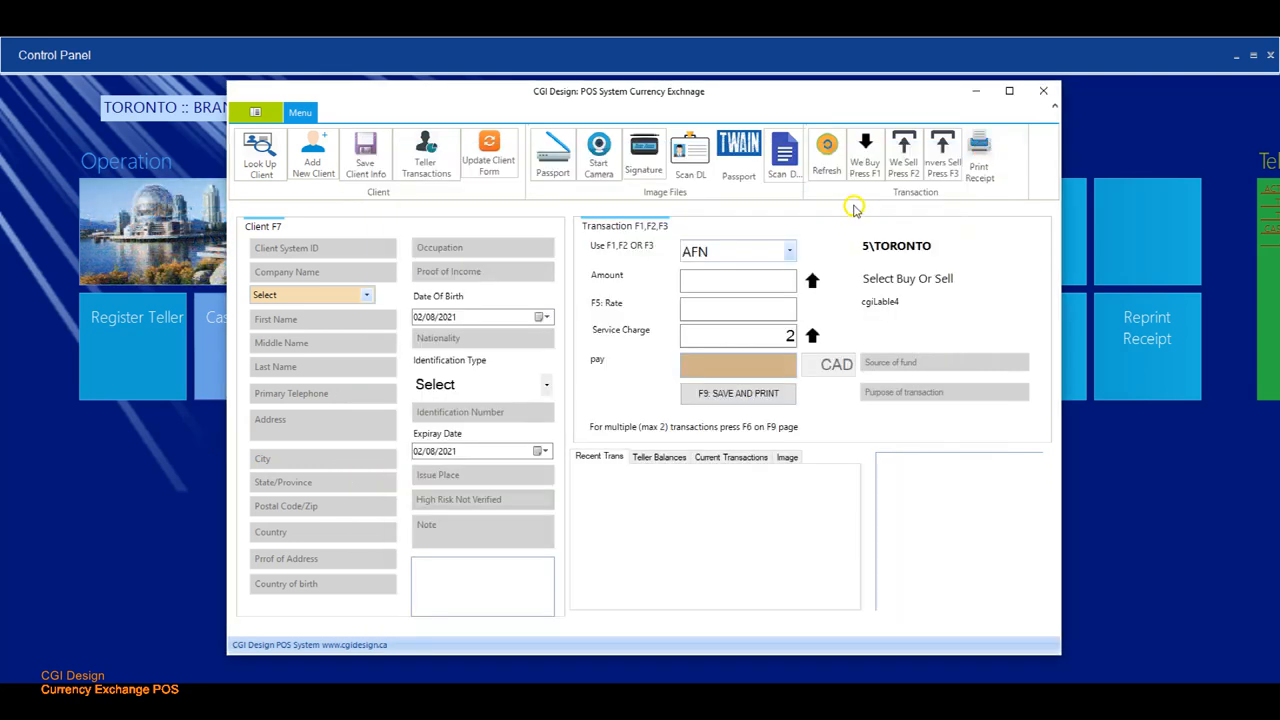
pyautogui.moveTo(605, 252)
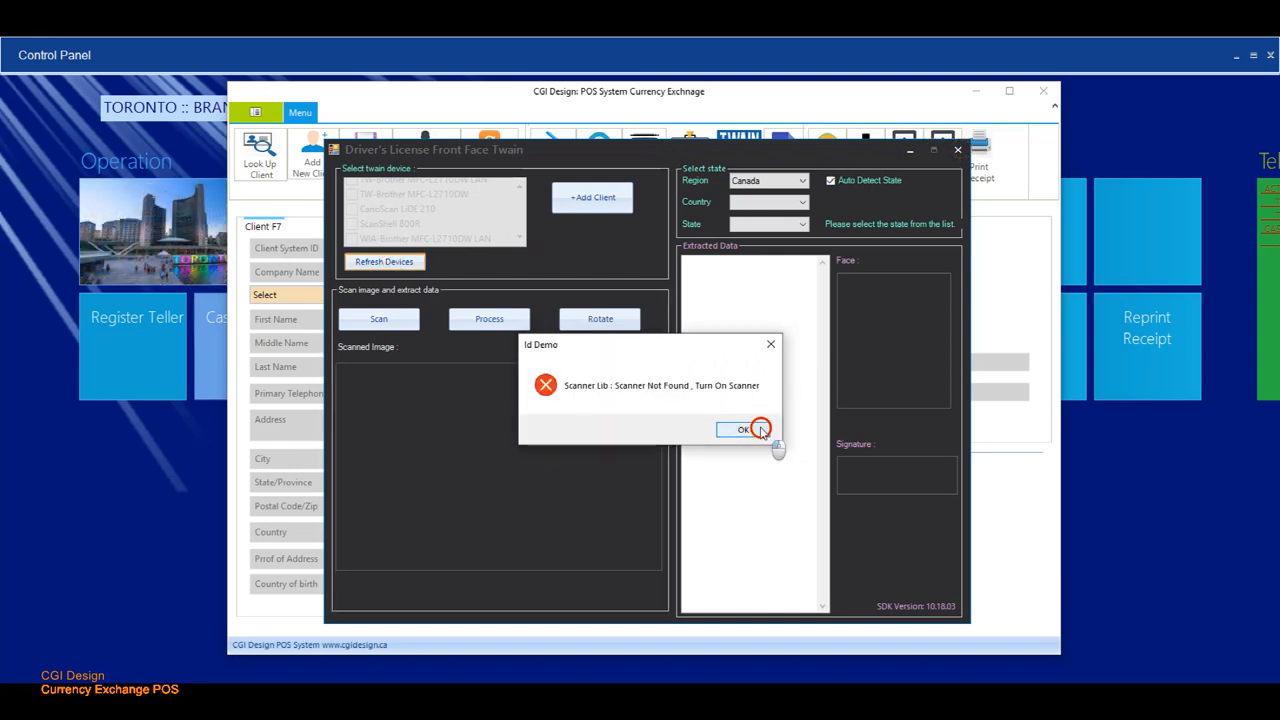
pyautogui.click(748, 429)
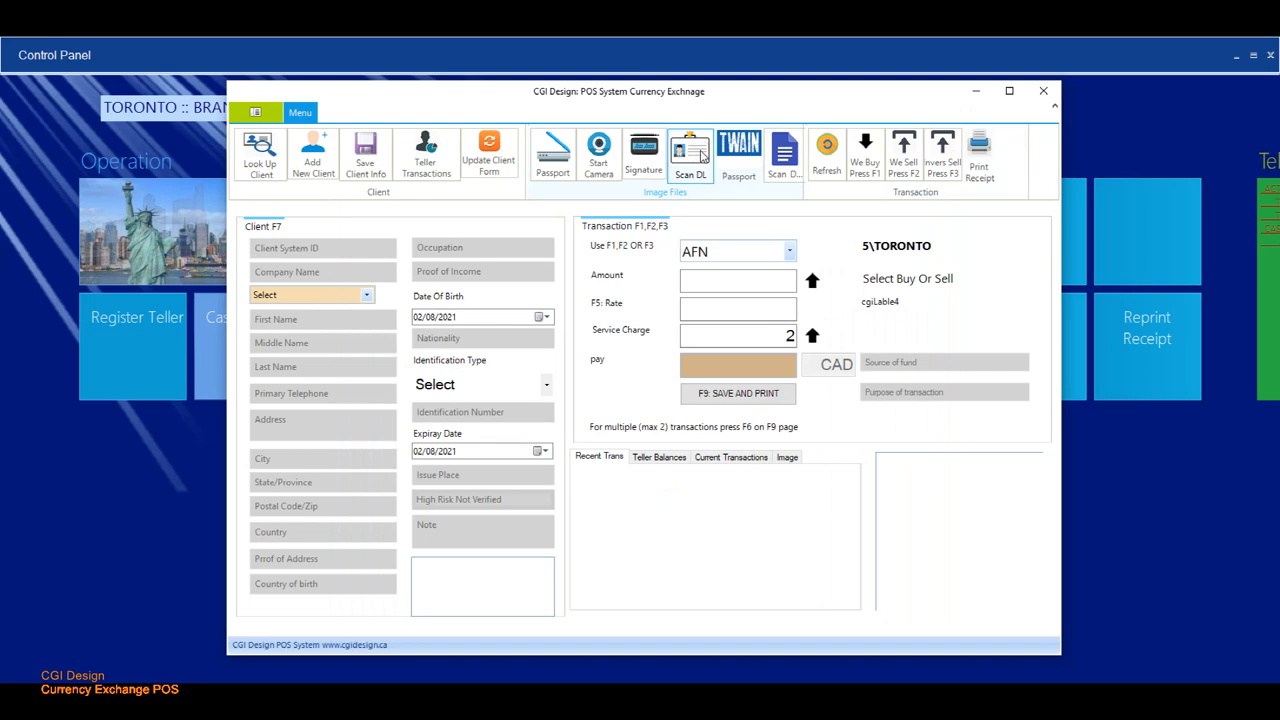
# - Scan the driver licence and extract its name, address, dates, face and signature
pyautogui.click(689, 150)
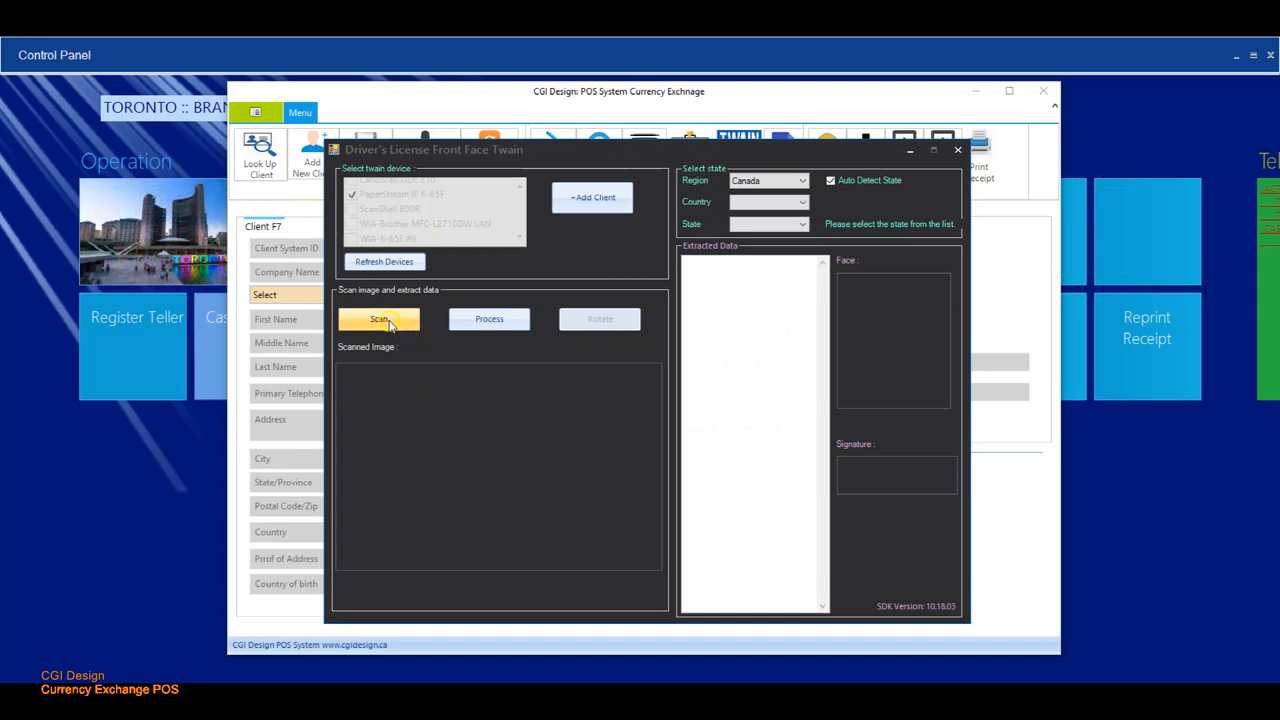
pyautogui.click(379, 319)
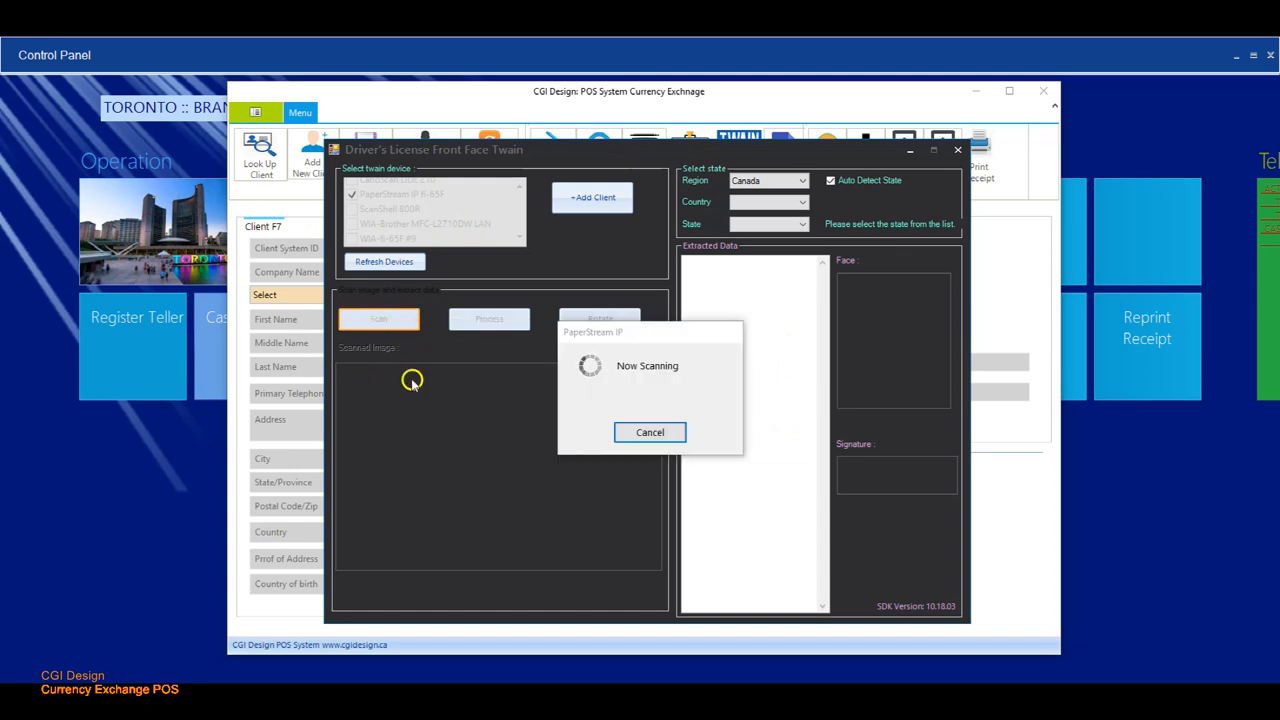
pyautogui.moveTo(459, 408)
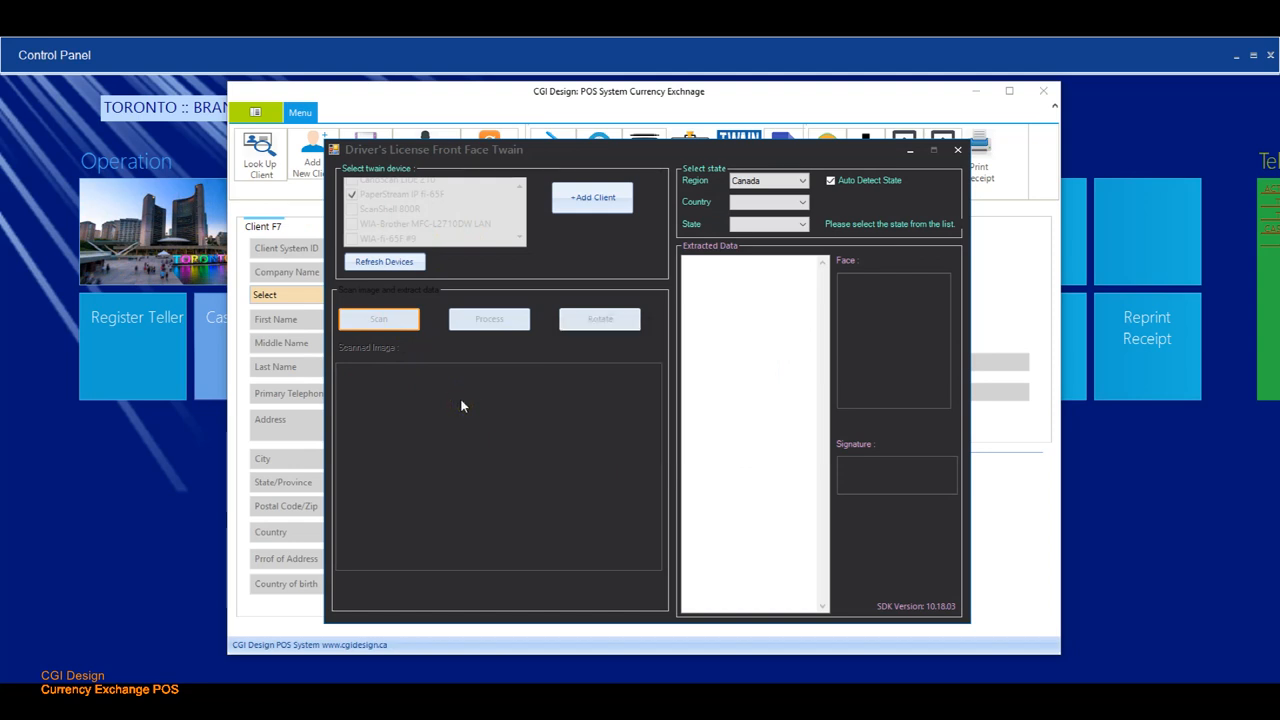
pyautogui.click(378, 318)
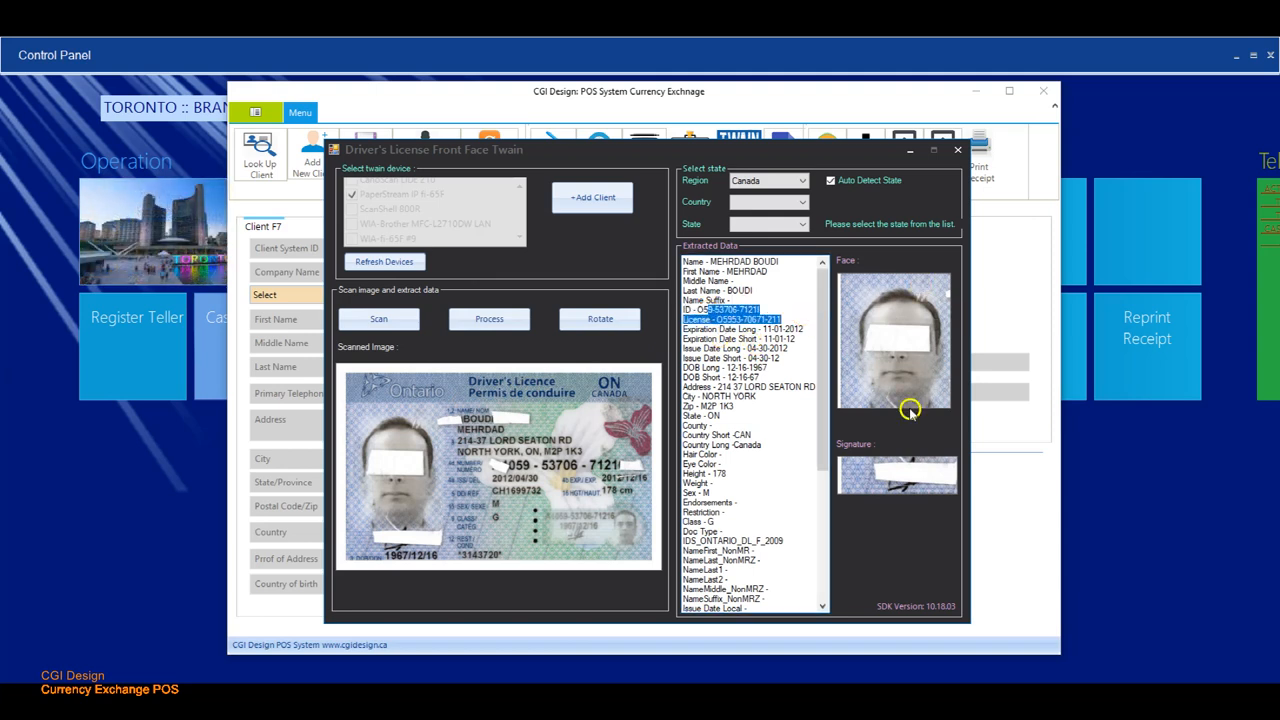
pyautogui.moveTo(932, 473)
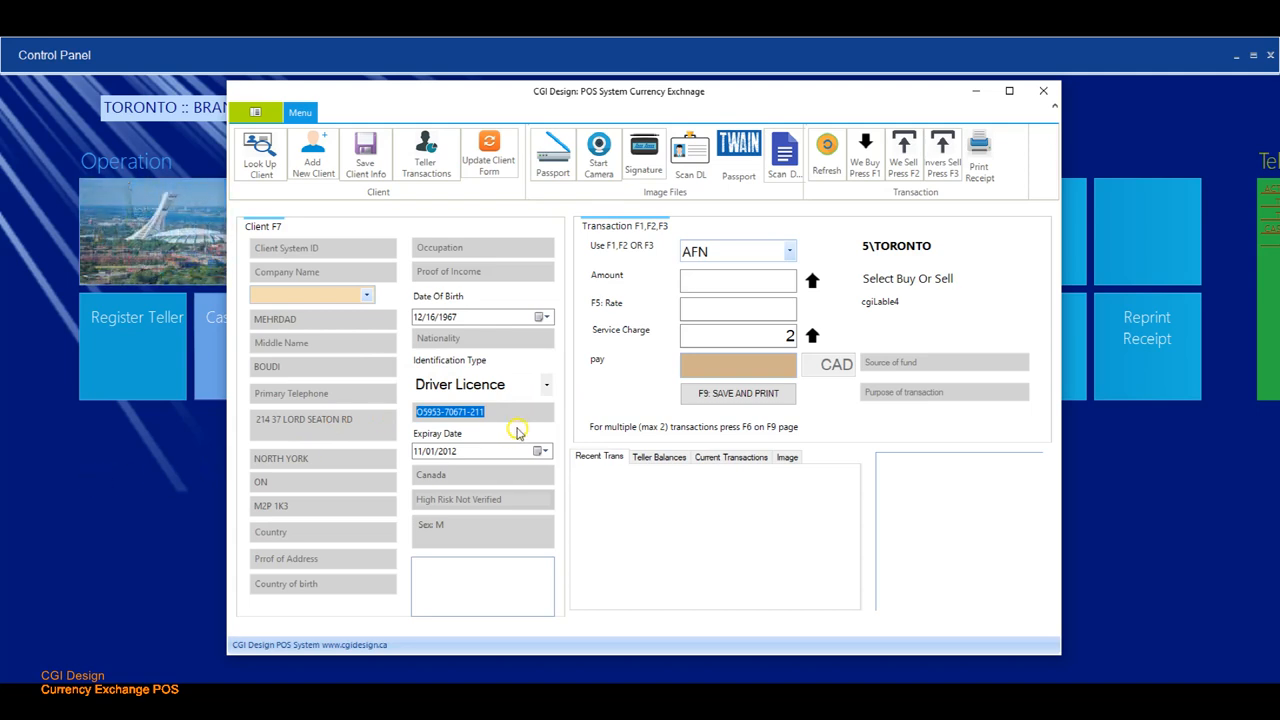
pyautogui.moveTo(489, 463)
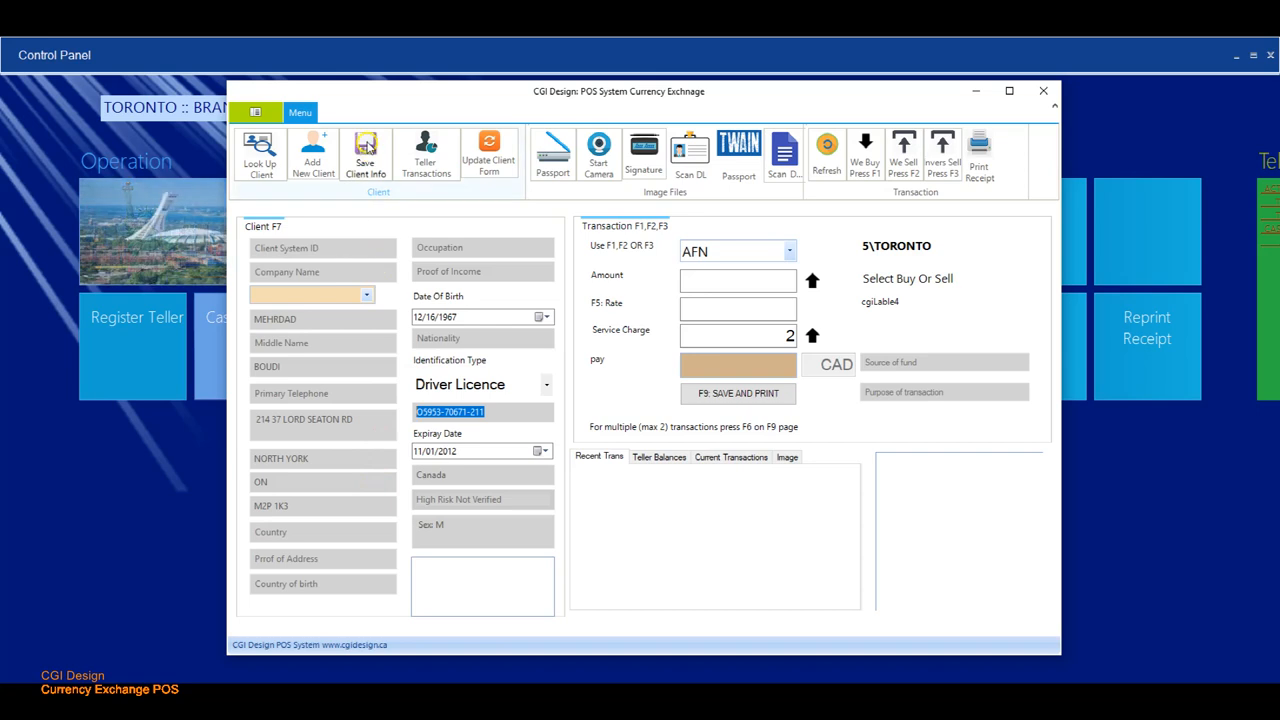
pyautogui.click(366, 152)
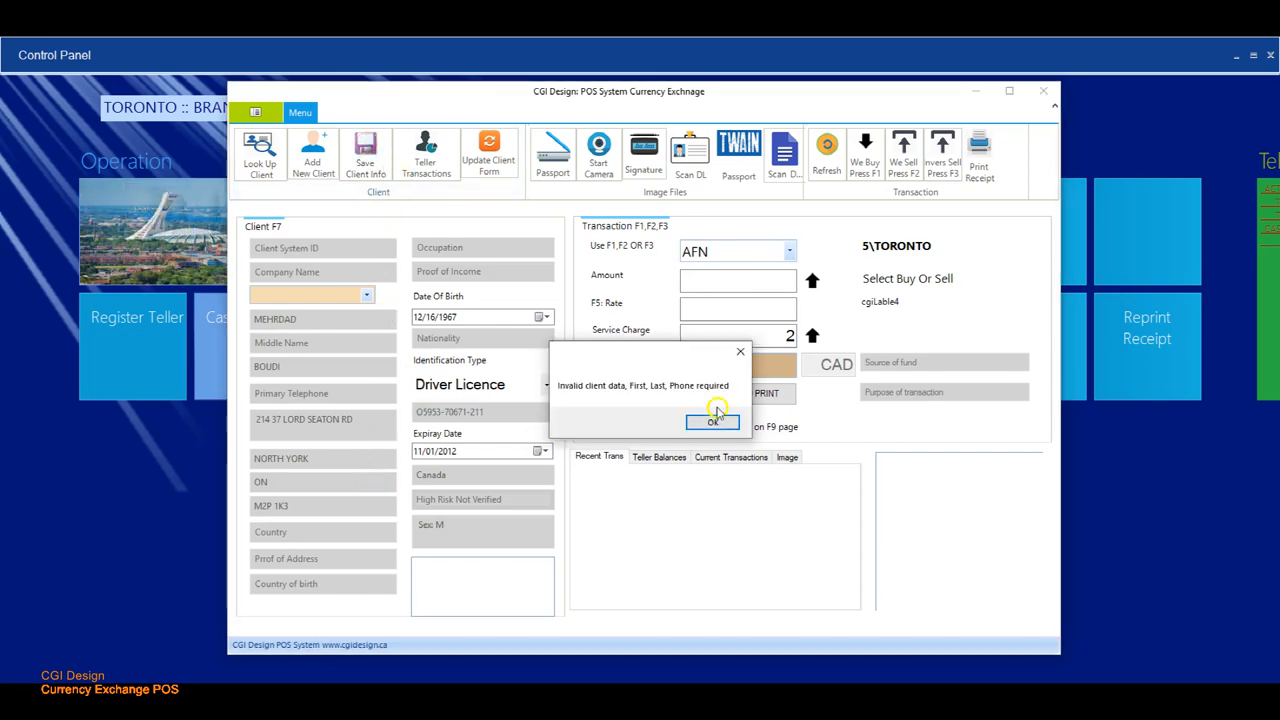
pyautogui.click(712, 419)
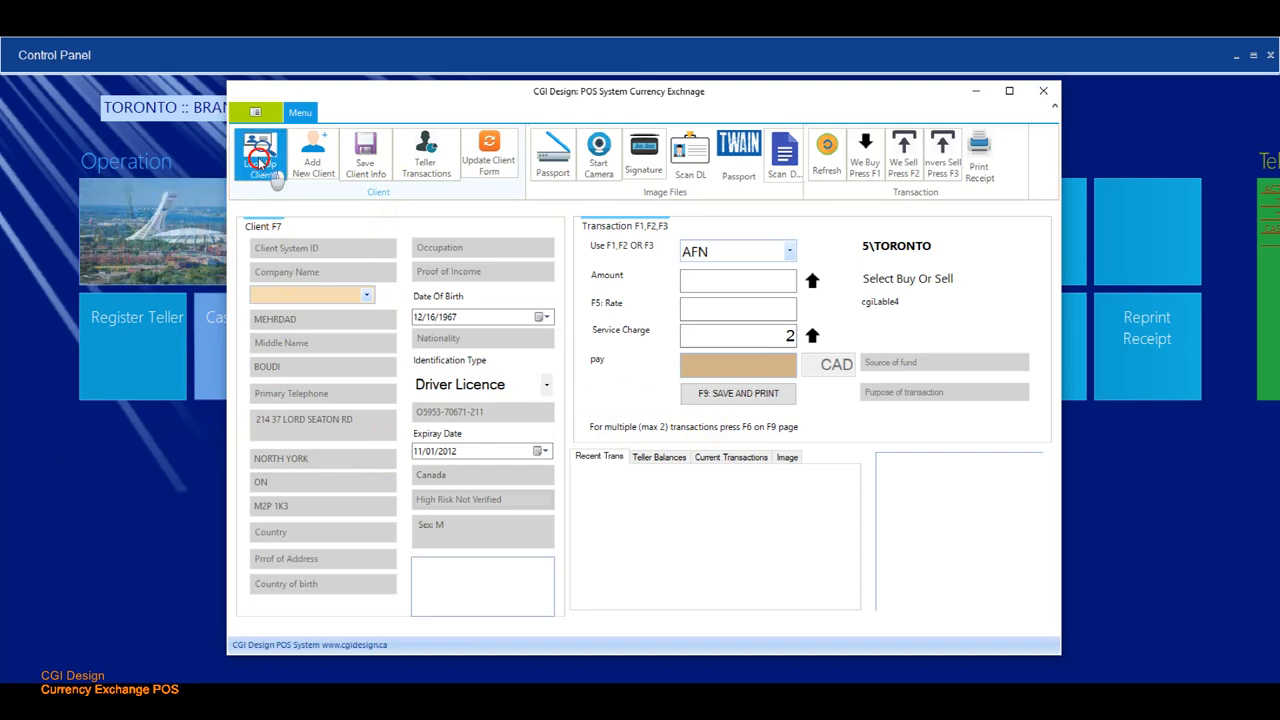
pyautogui.click(260, 152)
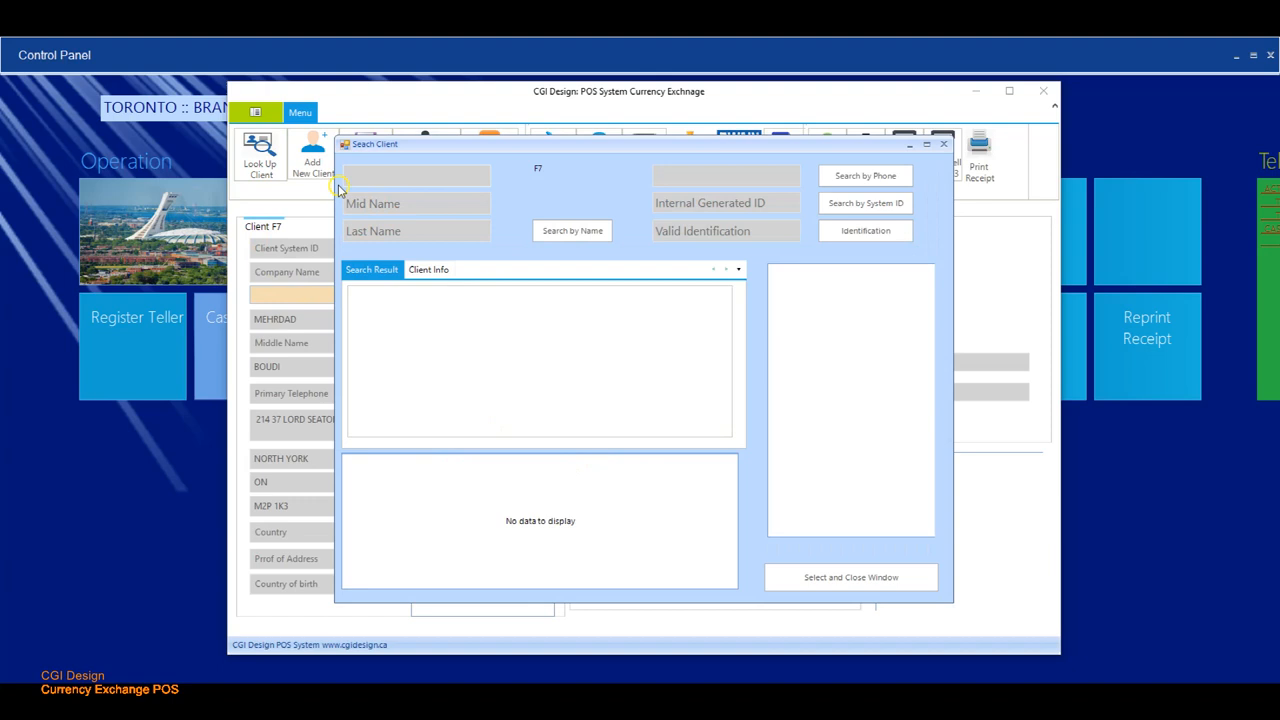
pyautogui.write('m')
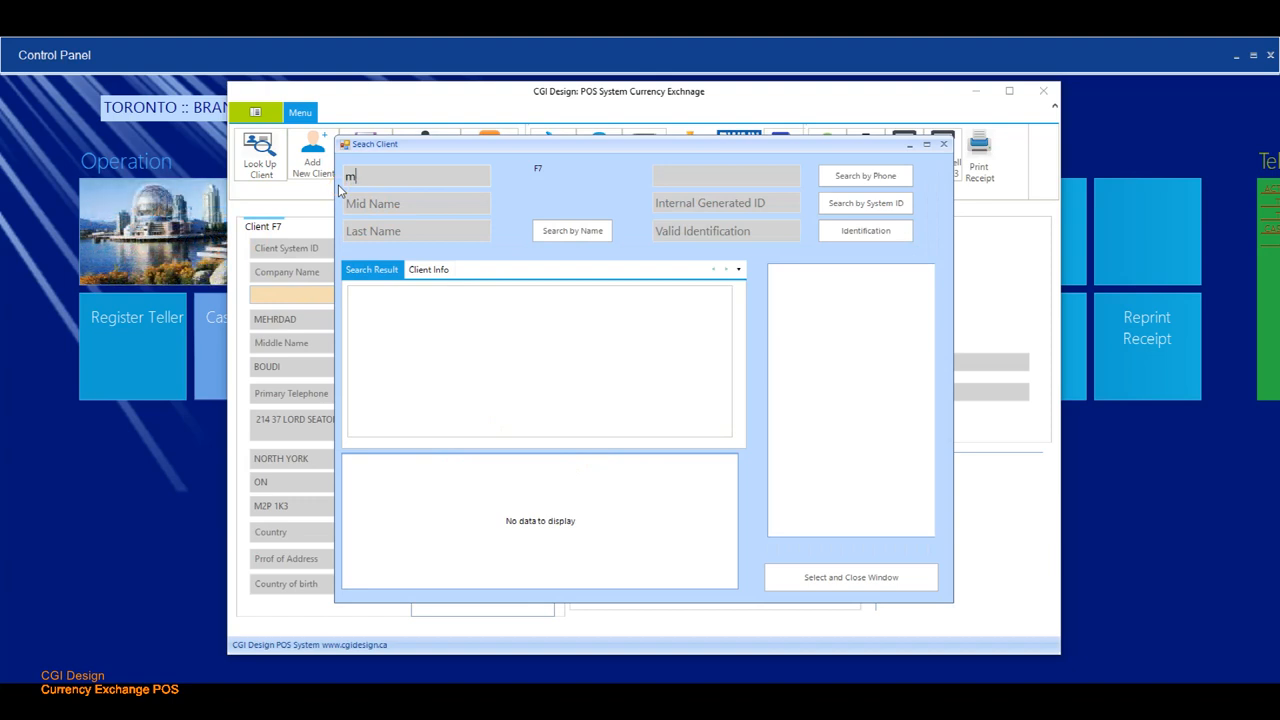
pyautogui.write('ehrd')
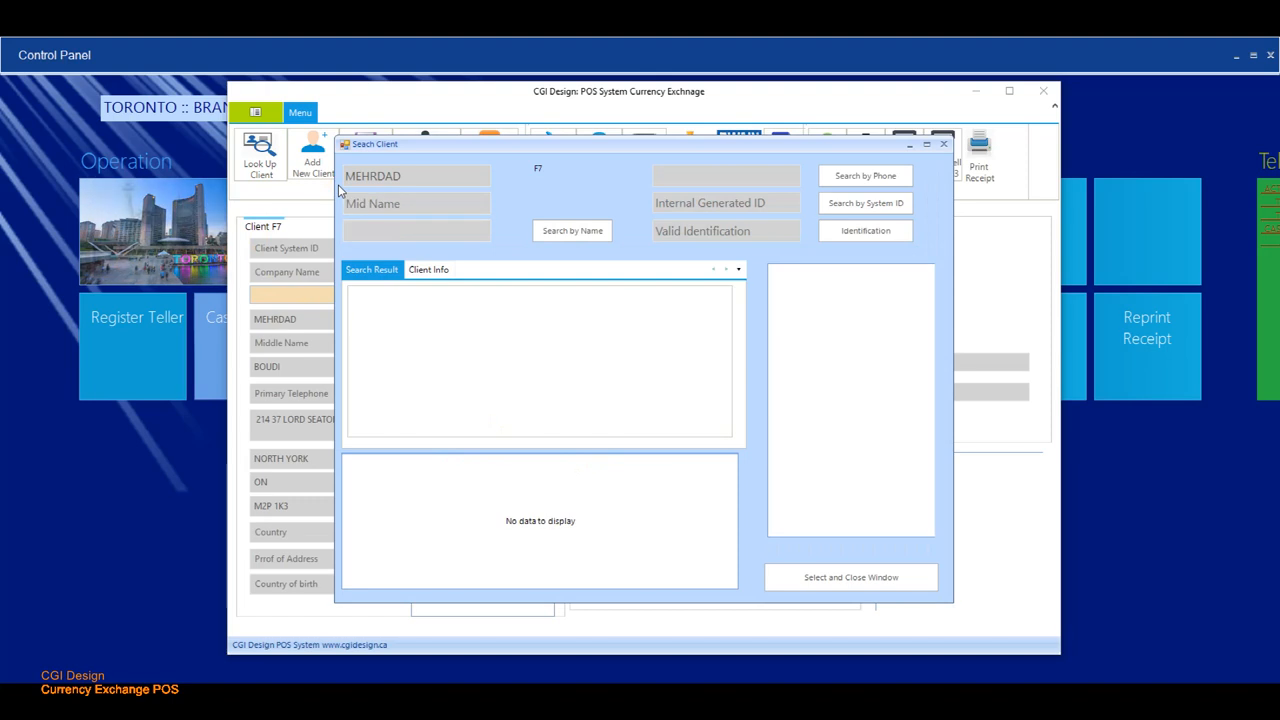
pyautogui.write('bou')
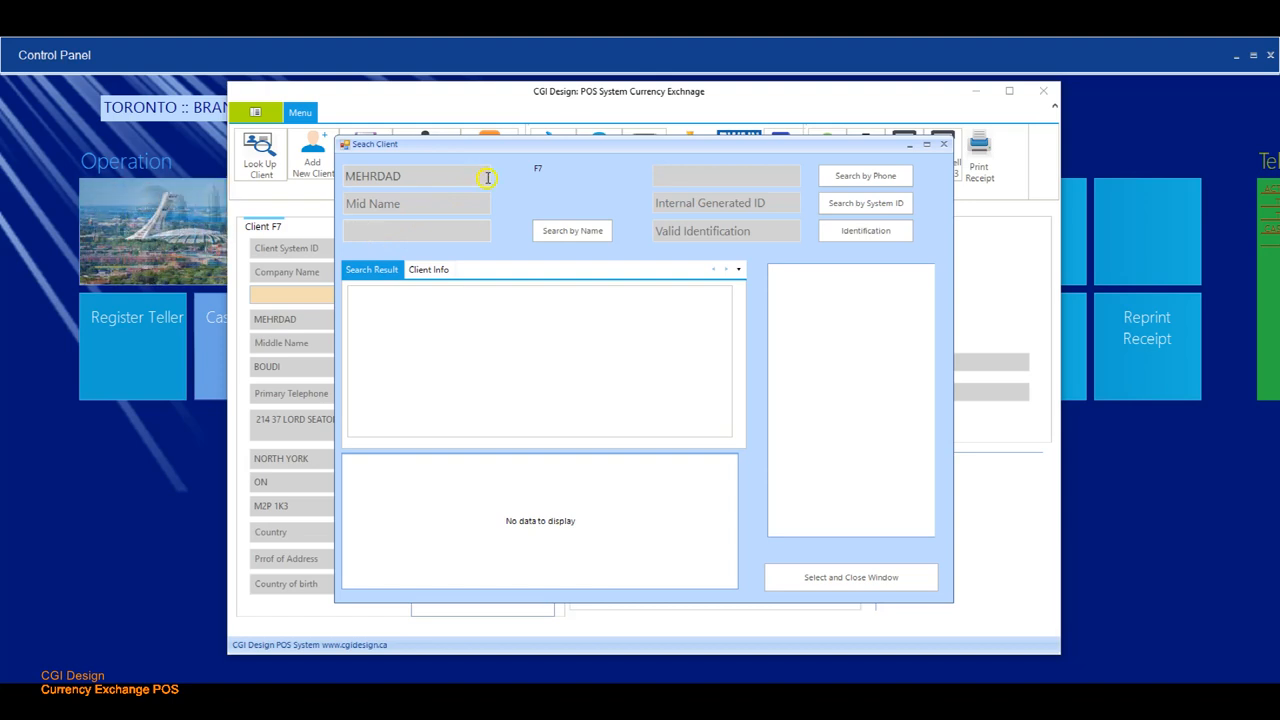
pyautogui.click(572, 230)
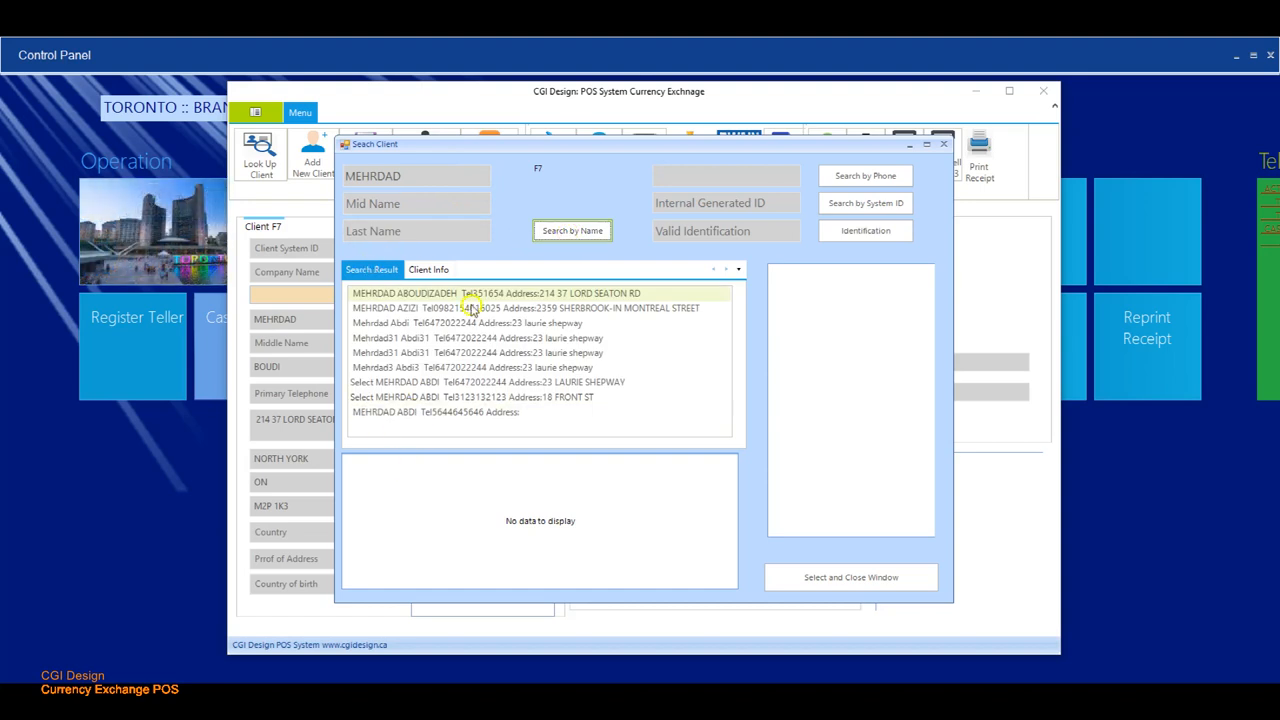
pyautogui.click(410, 231)
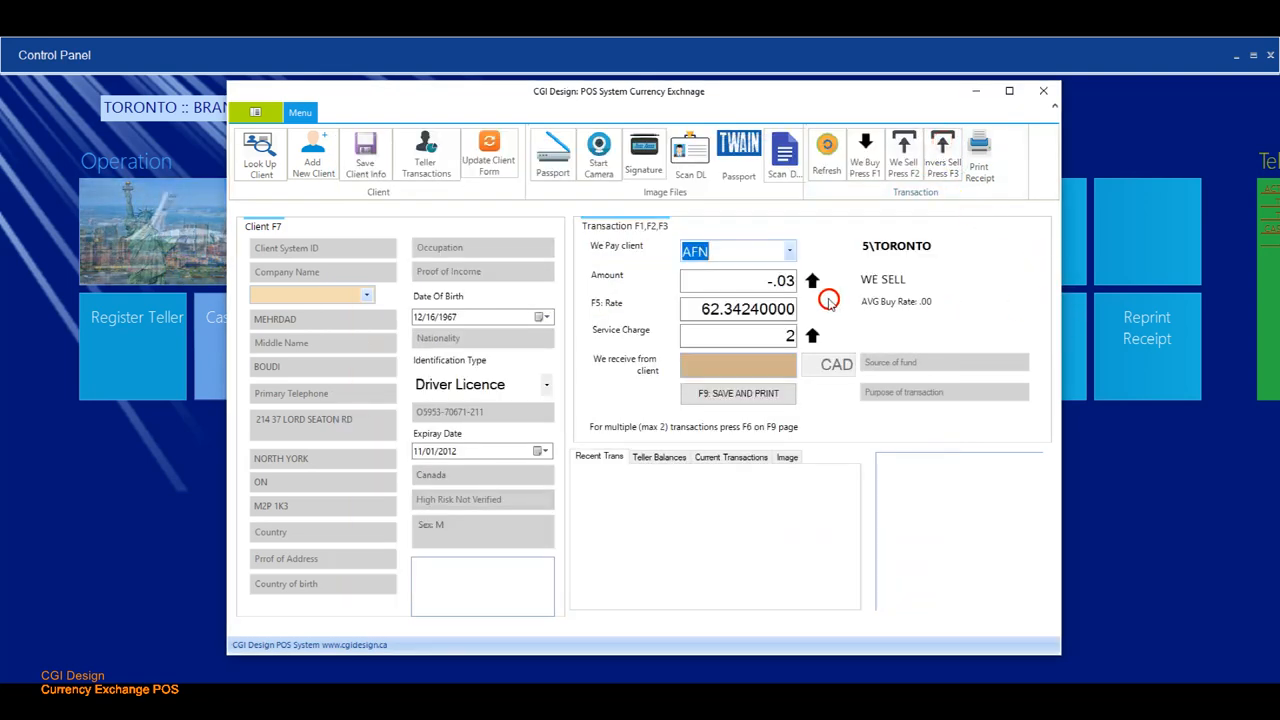
# - Clear the missing-fields warning, enter primary telephone 12332131, and save the client as ID 131
pyautogui.click(365, 155)
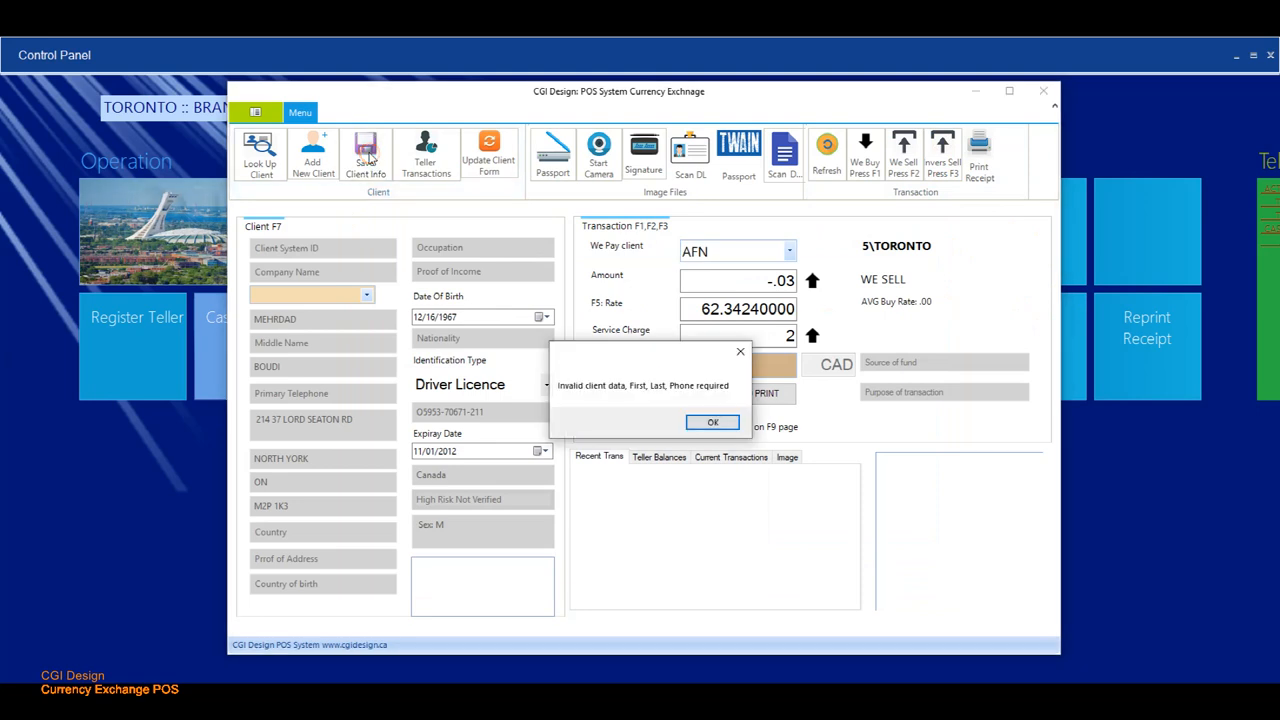
pyautogui.click(712, 422)
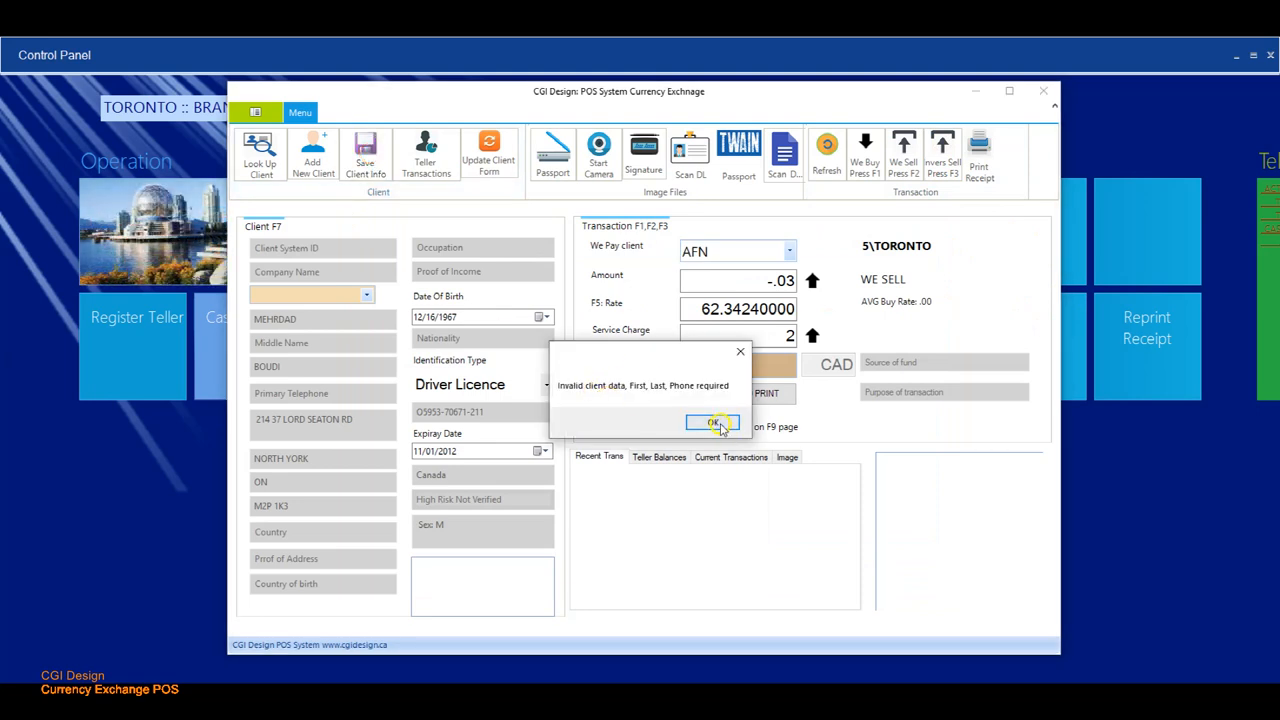
pyautogui.click(712, 422)
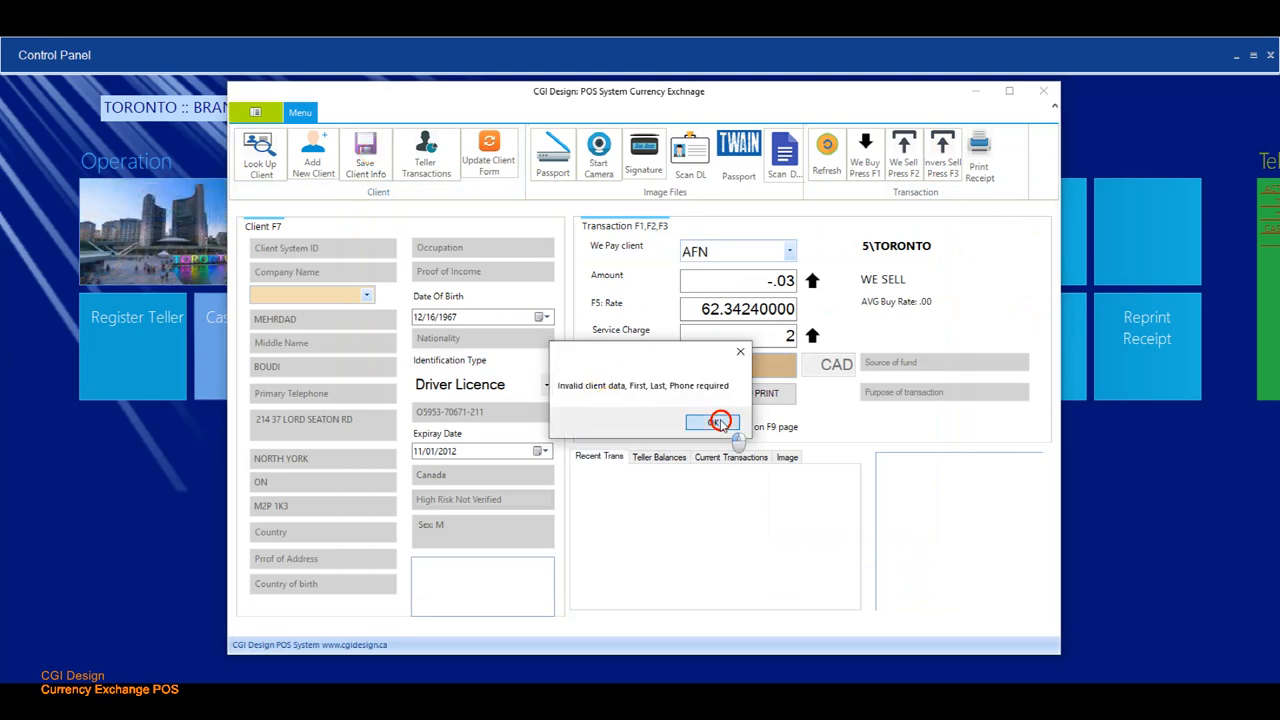
pyautogui.click(713, 421)
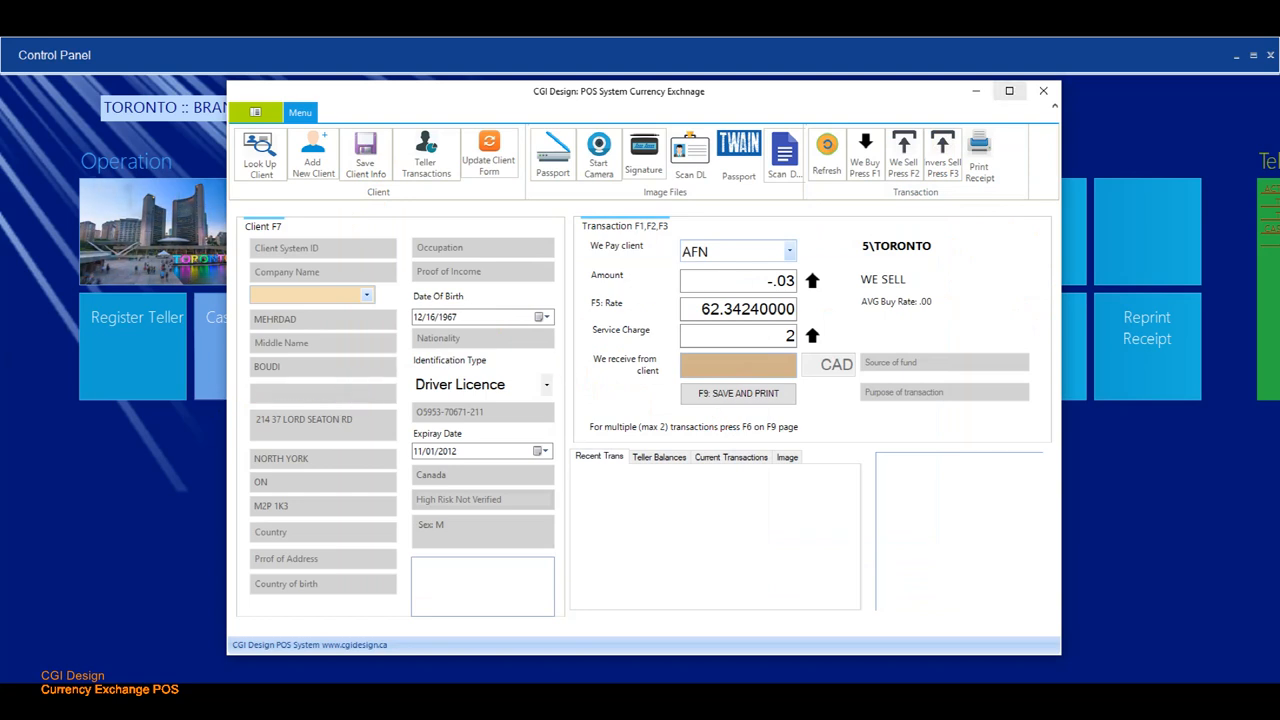
pyautogui.write('12332131')
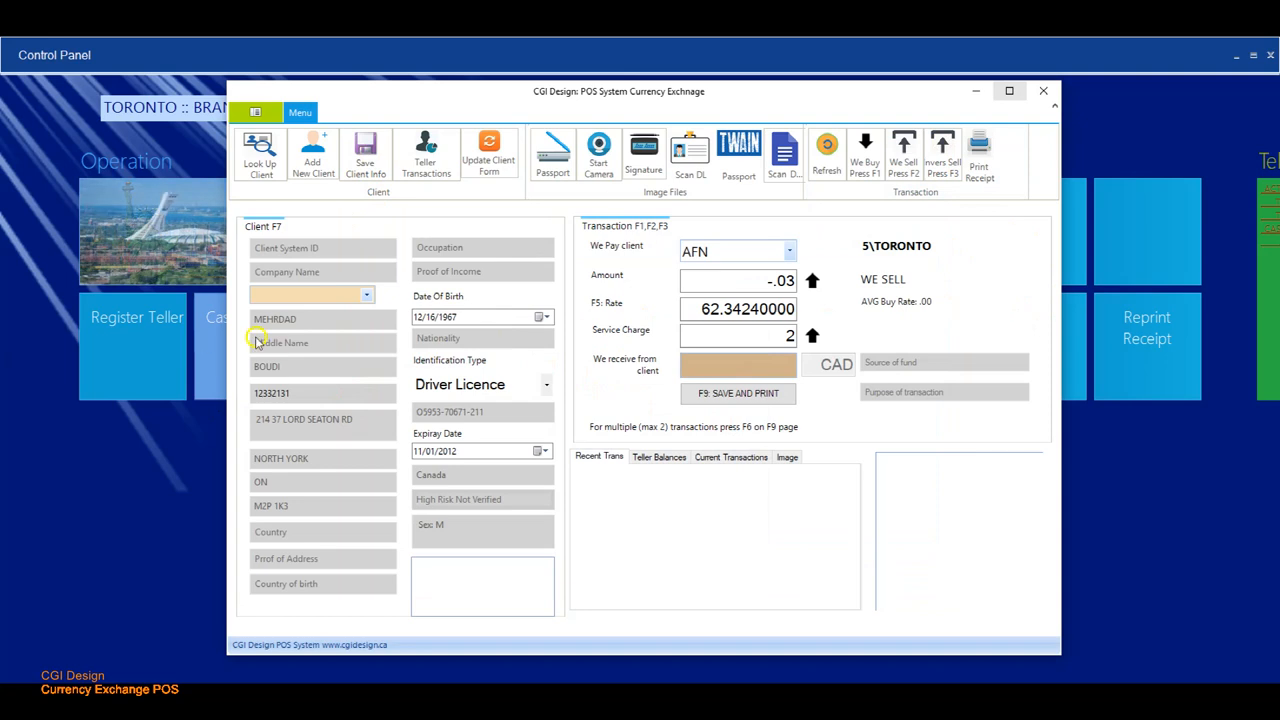
pyautogui.click(365, 155)
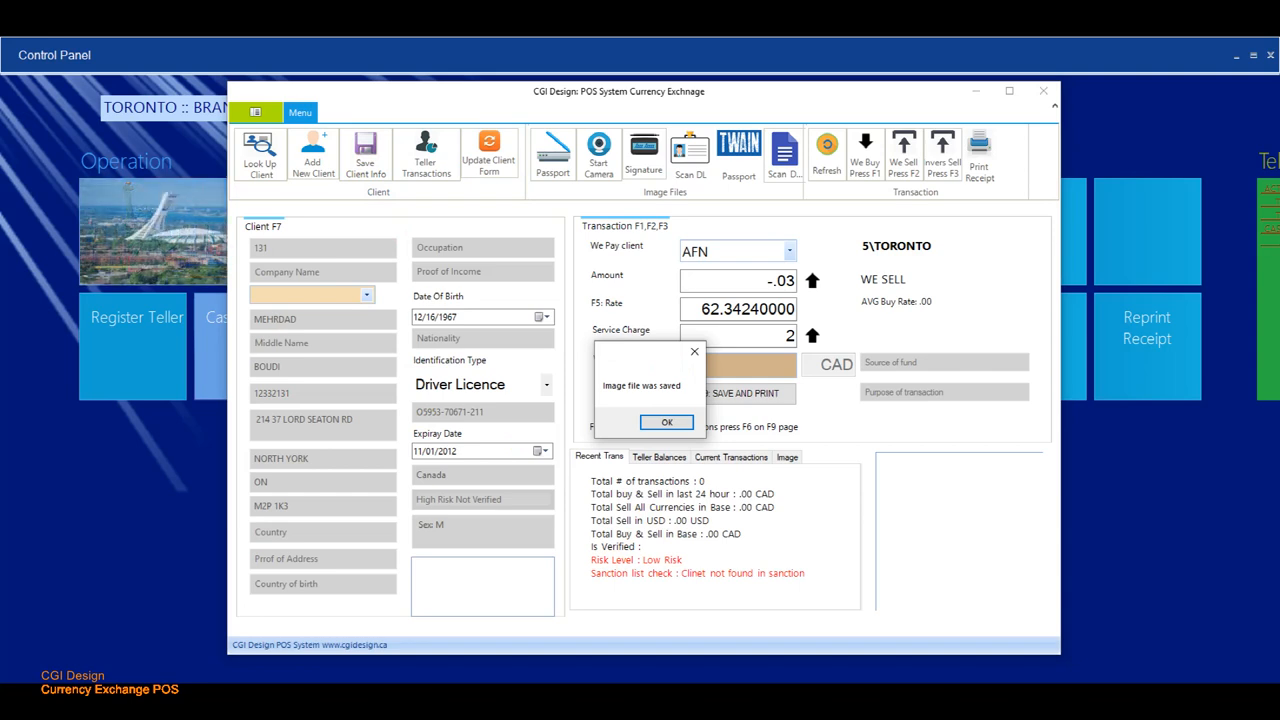
# - Acknowledge the 'Image file was saved' message for client 131's licence image
pyautogui.click(666, 421)
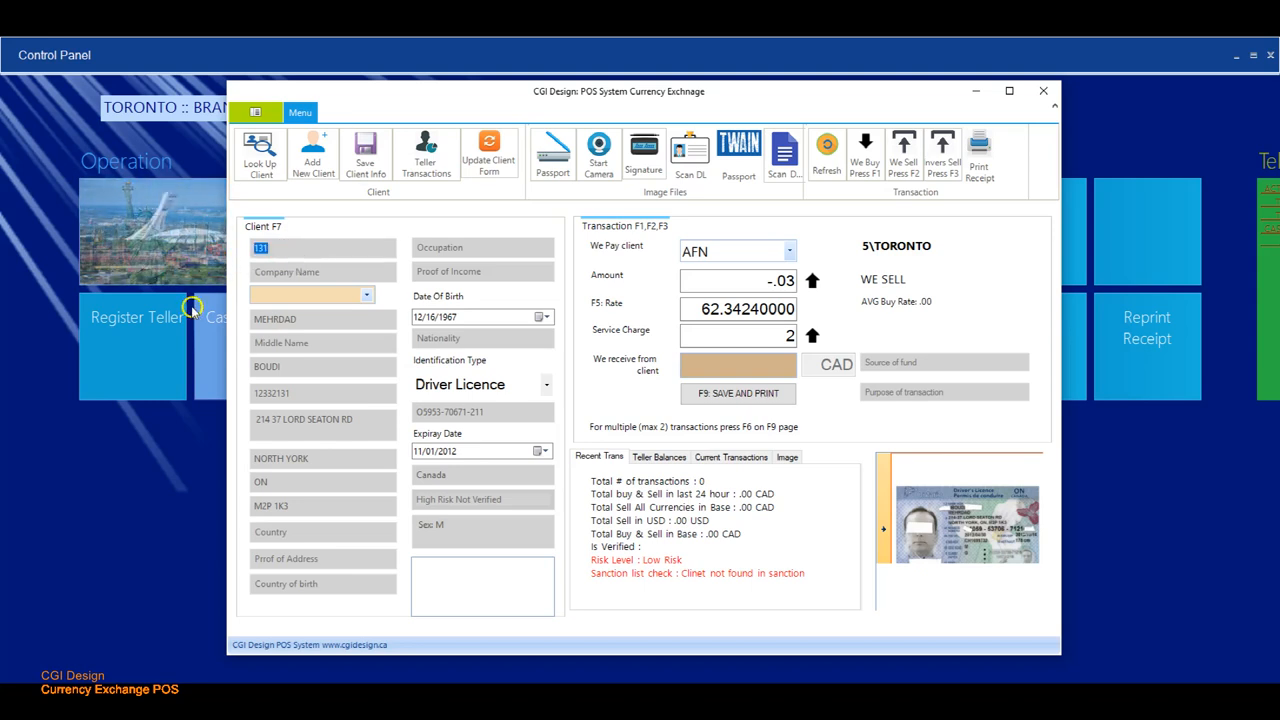
pyautogui.moveTo(165, 427)
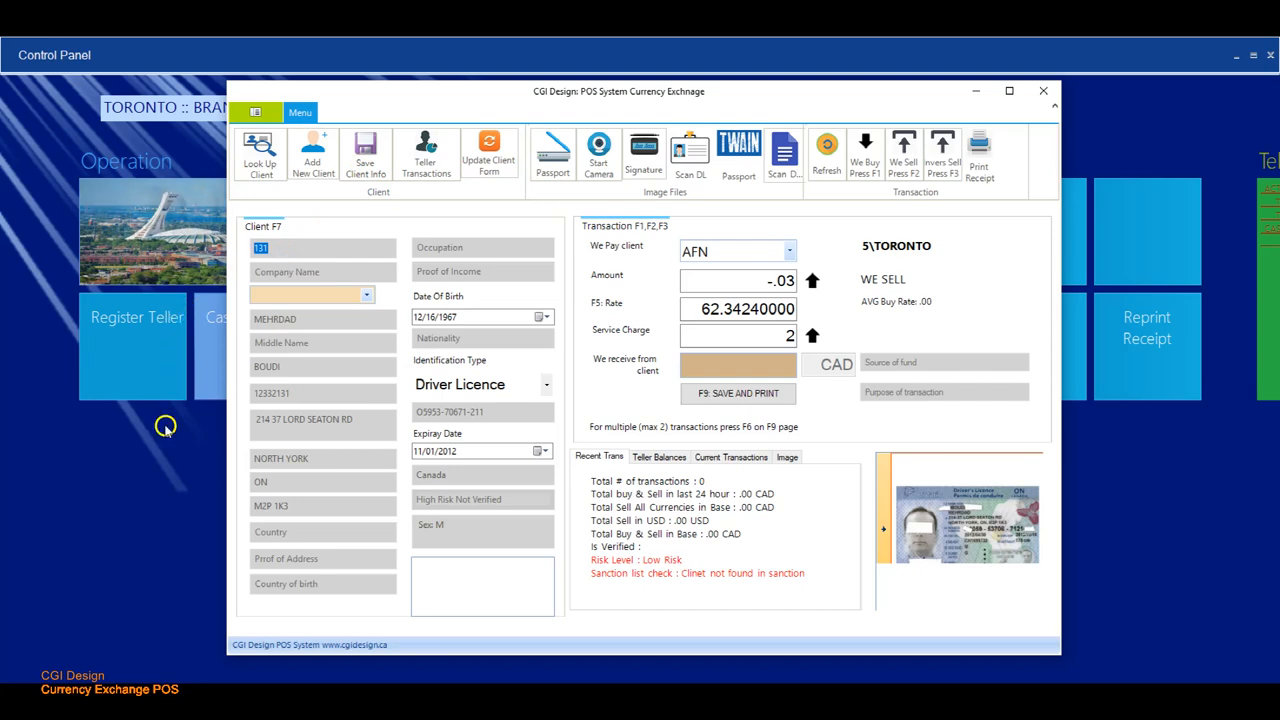
pyautogui.moveTo(178, 504)
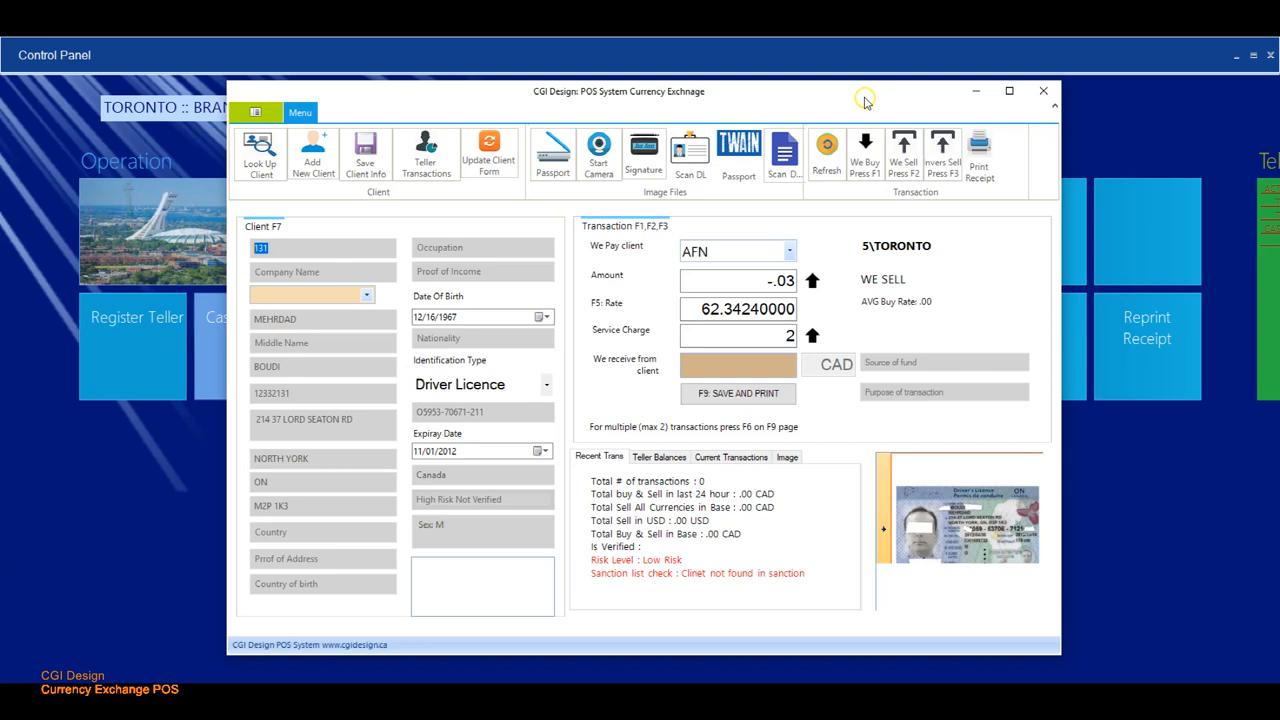
pyautogui.moveTo(865, 97)
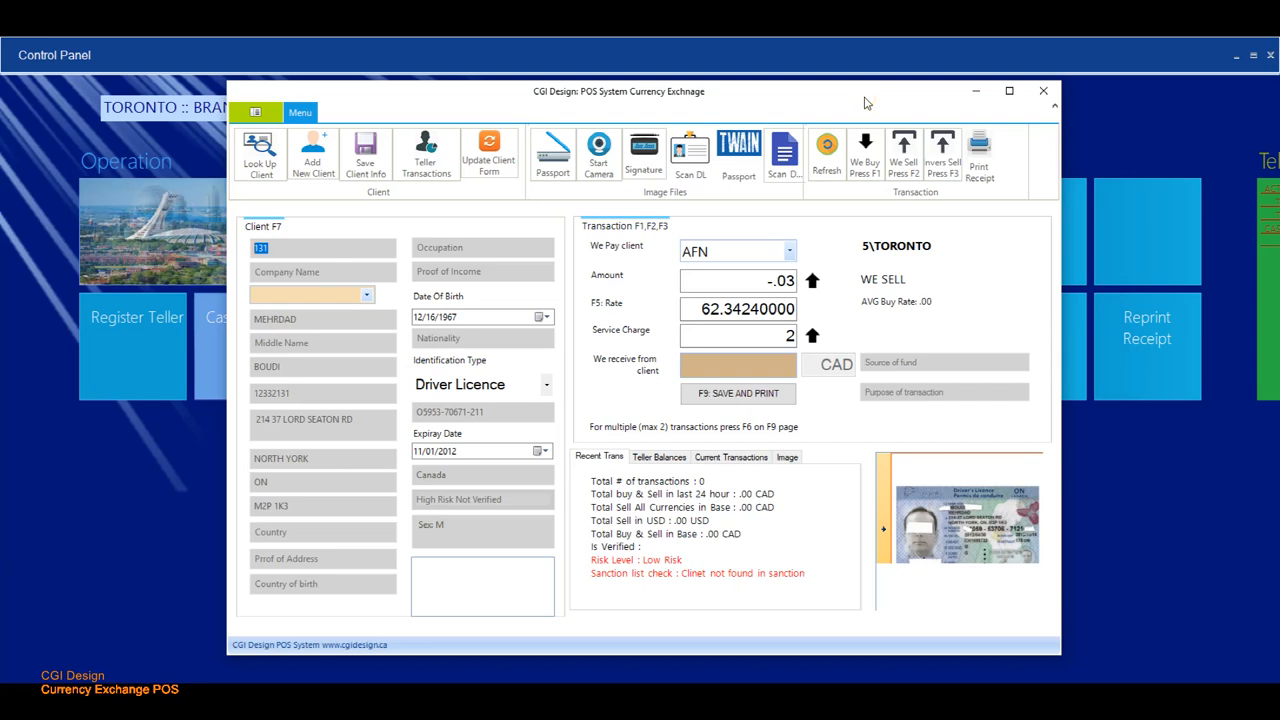